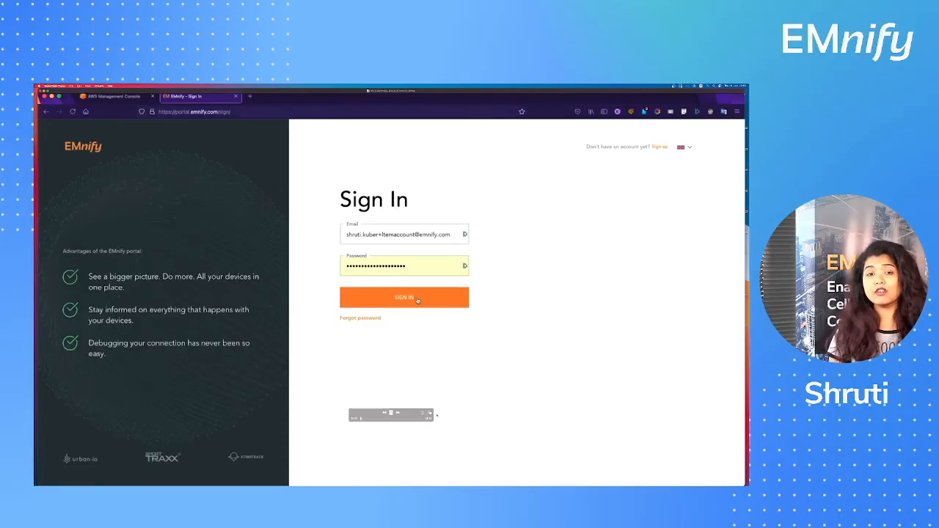
Sign in and open the New service policy from Device Policies
click(404, 297)
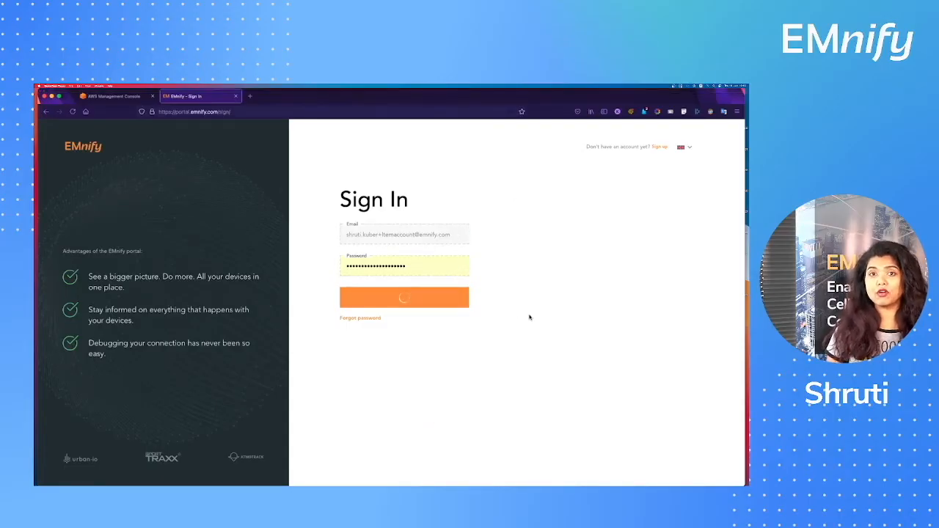
click(405, 297)
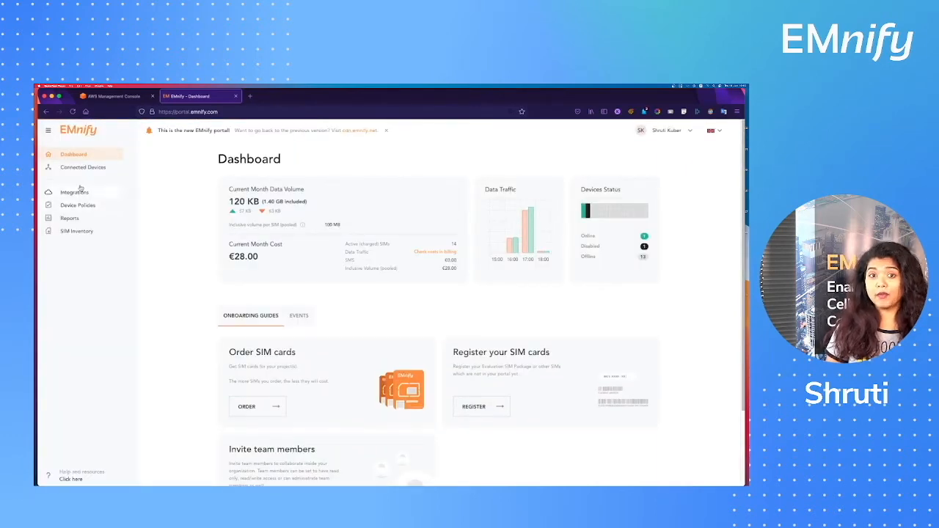
click(78, 205)
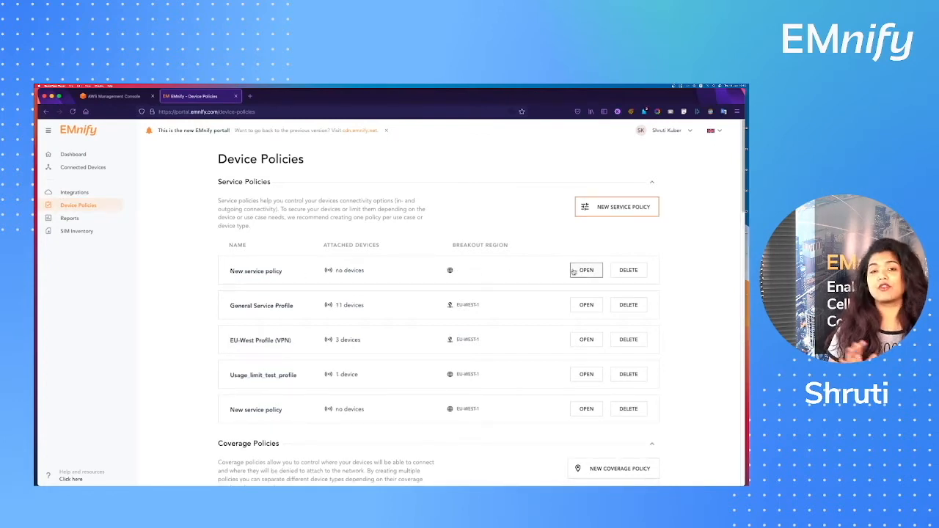
click(586, 270)
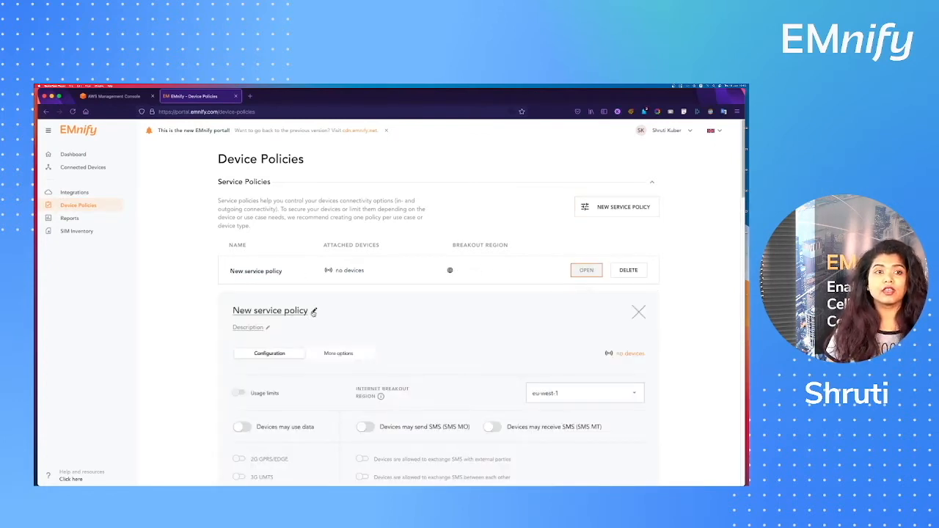
Rename the policy EMnify_Cloud_Connect_Policy, enable data and SMS, and pick a breakout region
text(EMnify_Cloud_Connect_Poli)
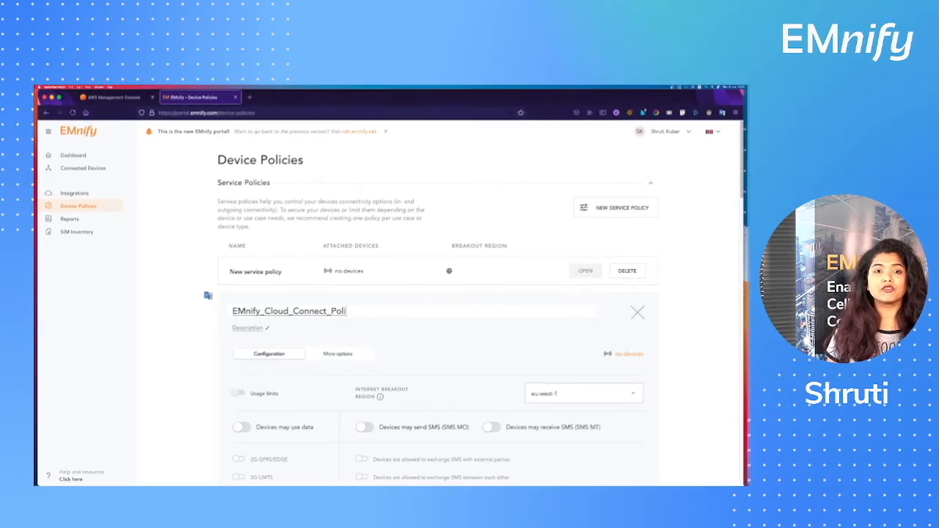
text(cy)
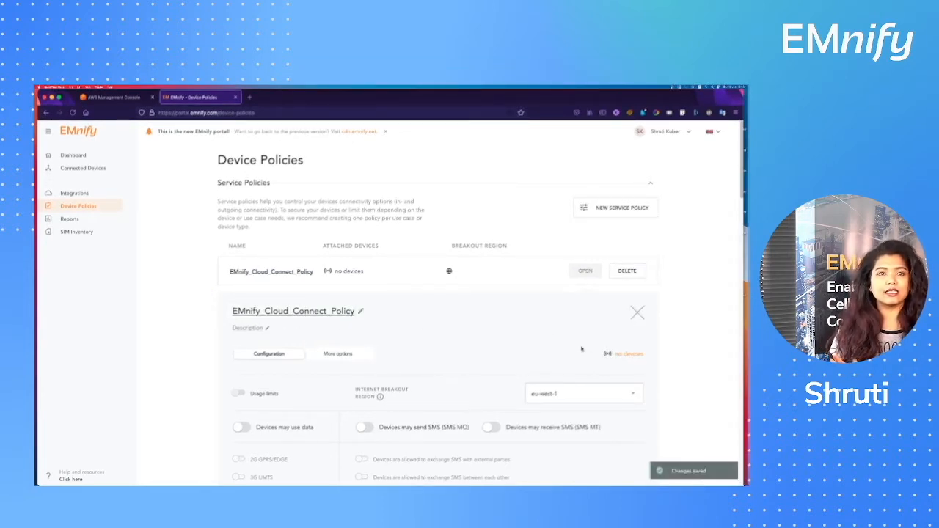
click(242, 404)
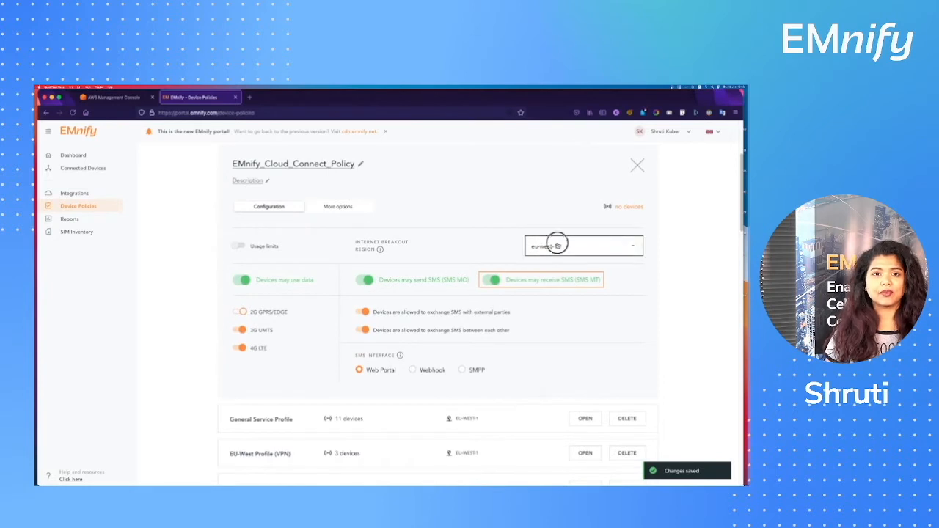
click(583, 246)
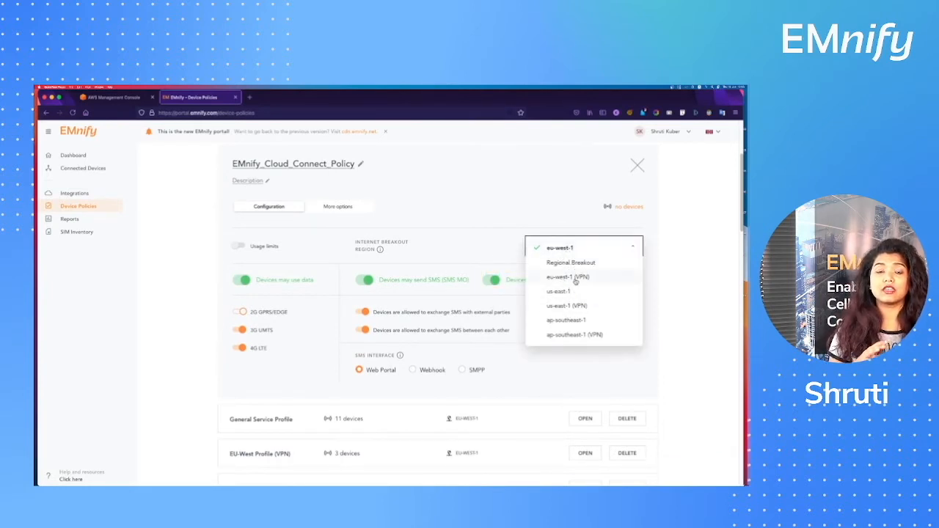
click(568, 277)
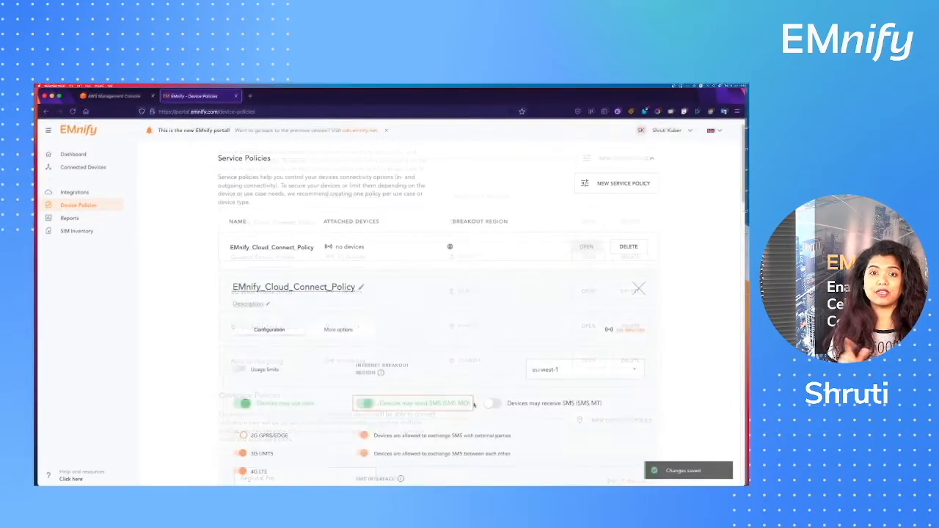
click(83, 166)
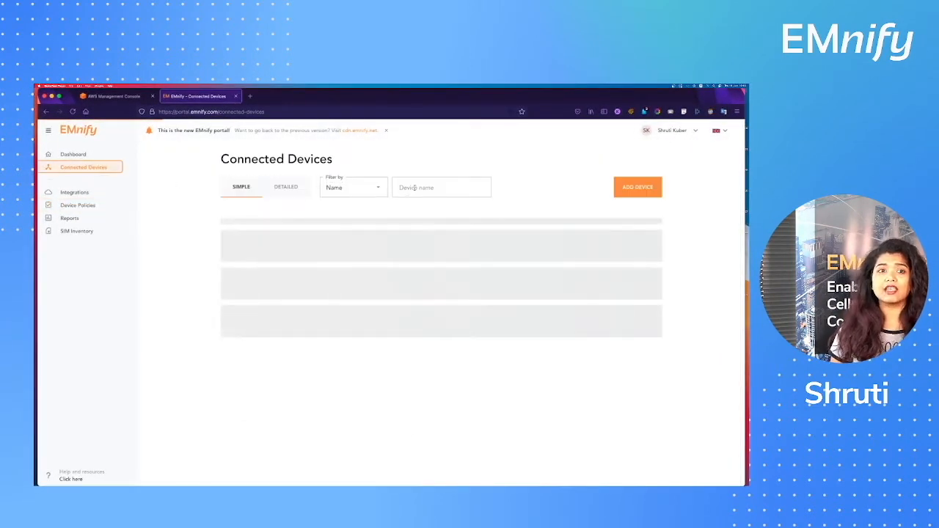
Filter devices by 'Rpi' and open RPI_SIXFAB2's details to confirm its policy
text(Rpi)
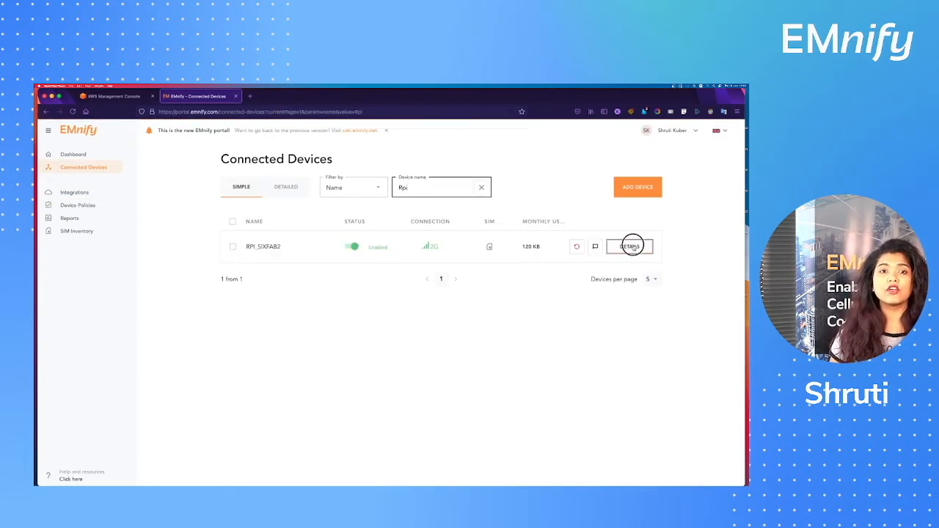
click(630, 246)
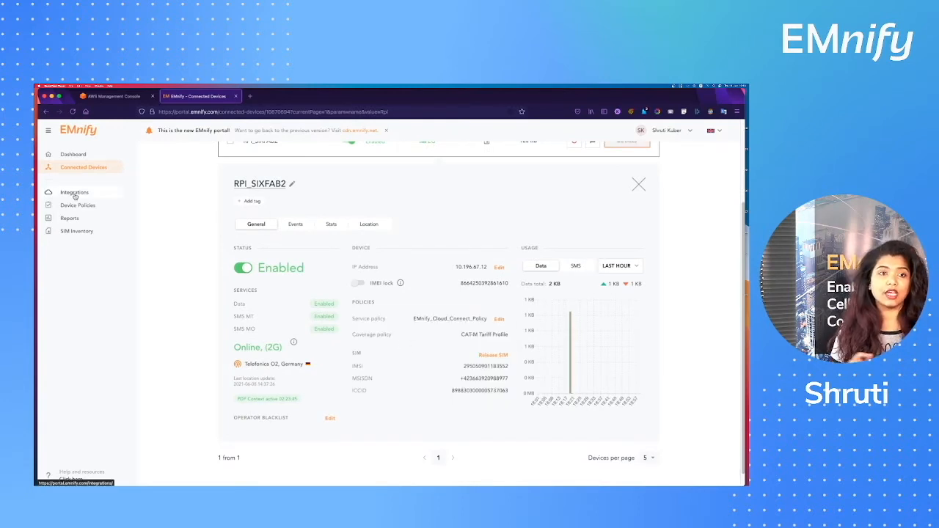
click(74, 192)
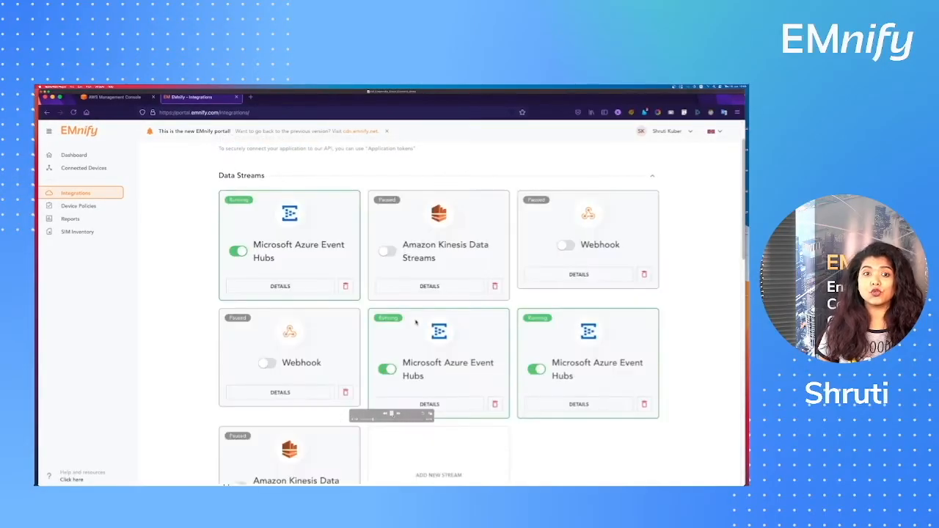
Start an AWS Transit Gateway connection named EMnify_TGW_Cloud_Connect
scroll(down, 3)
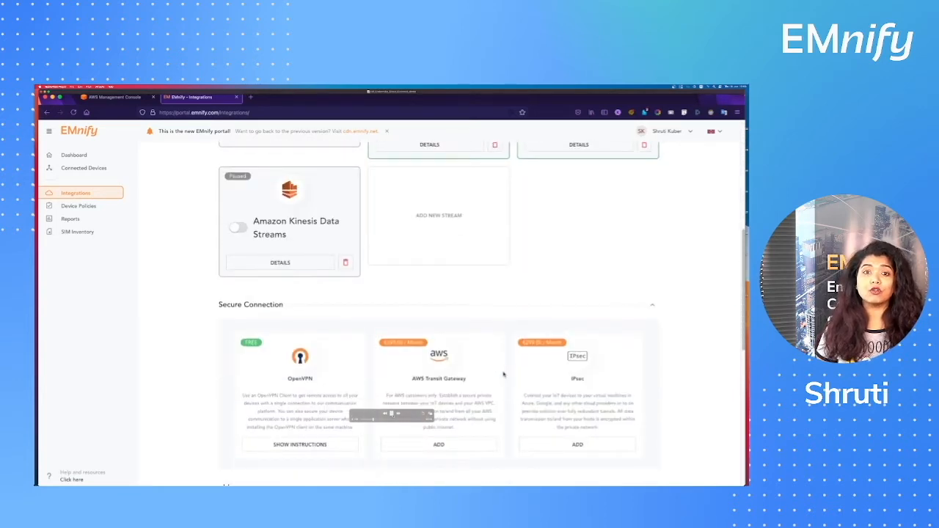
scroll(down, 3)
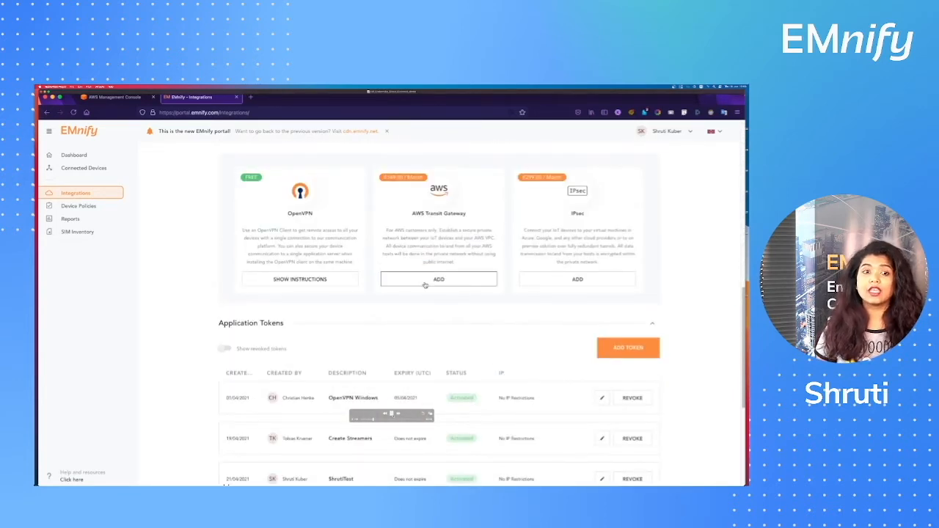
click(438, 279)
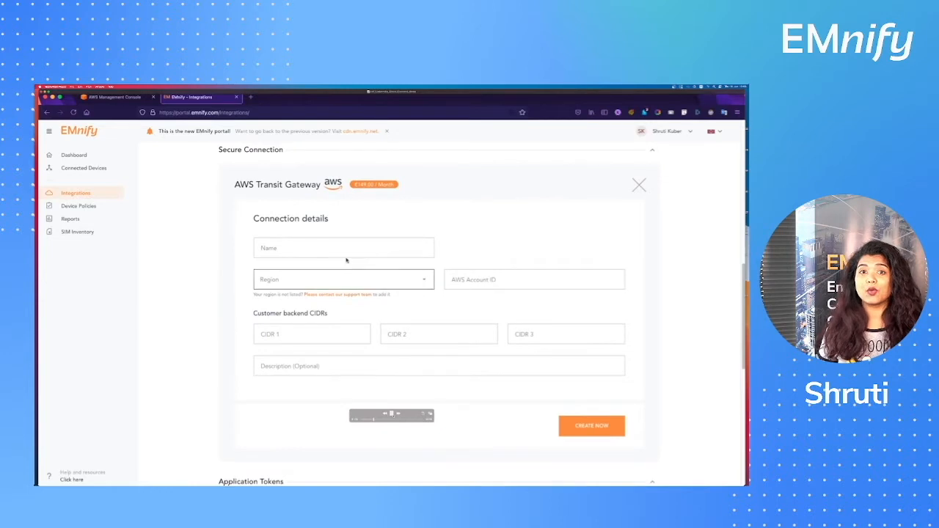
click(343, 248)
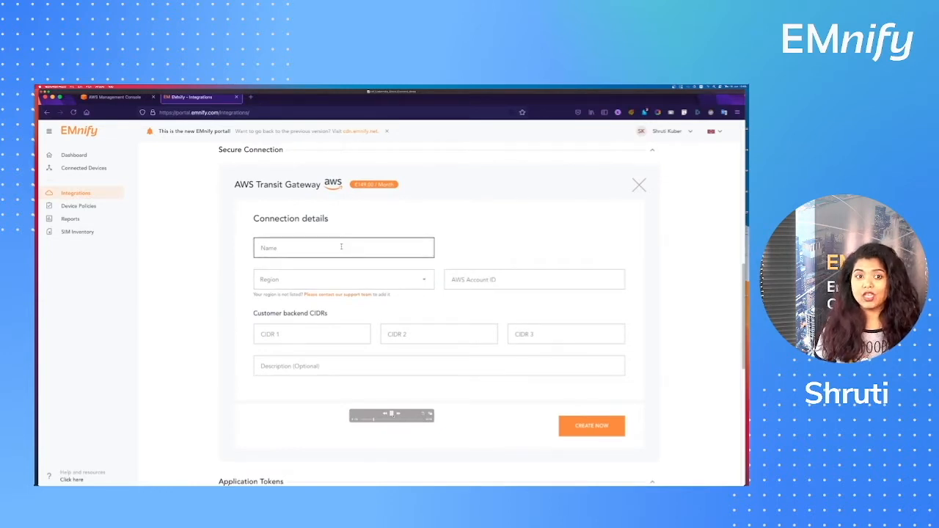
text(EMnify_TGW_Cloud_Connect)
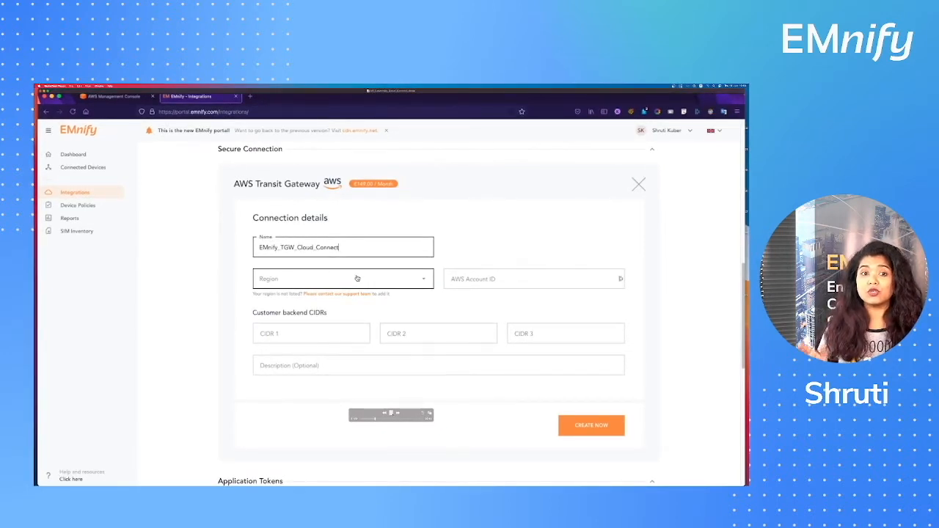
click(114, 96)
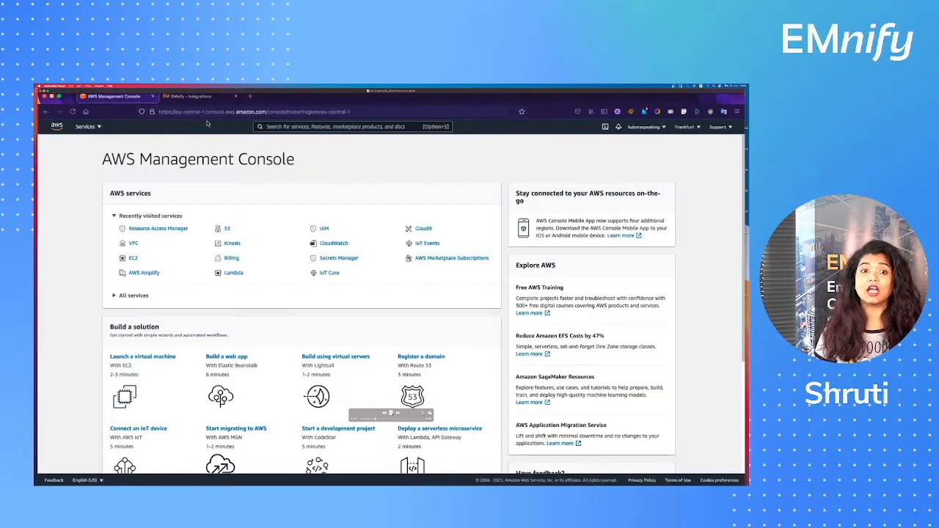
Confirm the Frankfurt region and copy the AWS account ID from the account menu
click(686, 126)
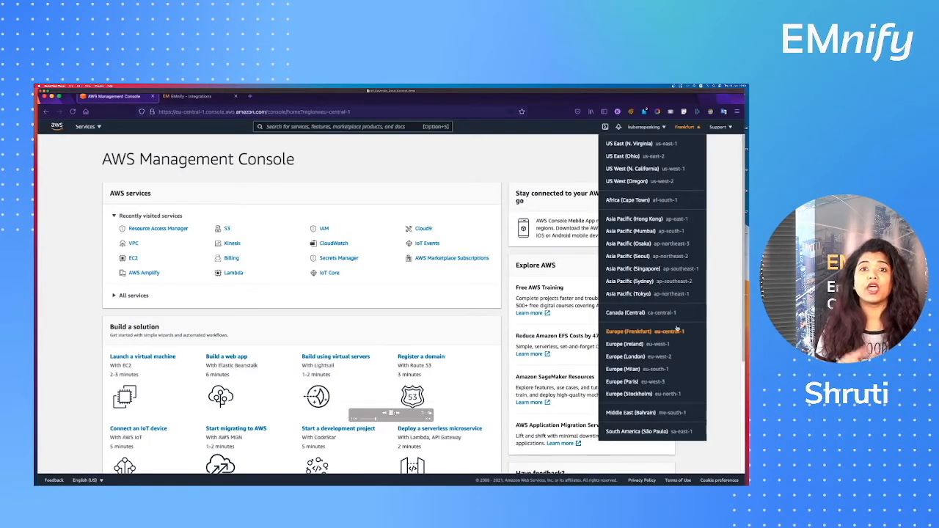
mouse_move(644, 331)
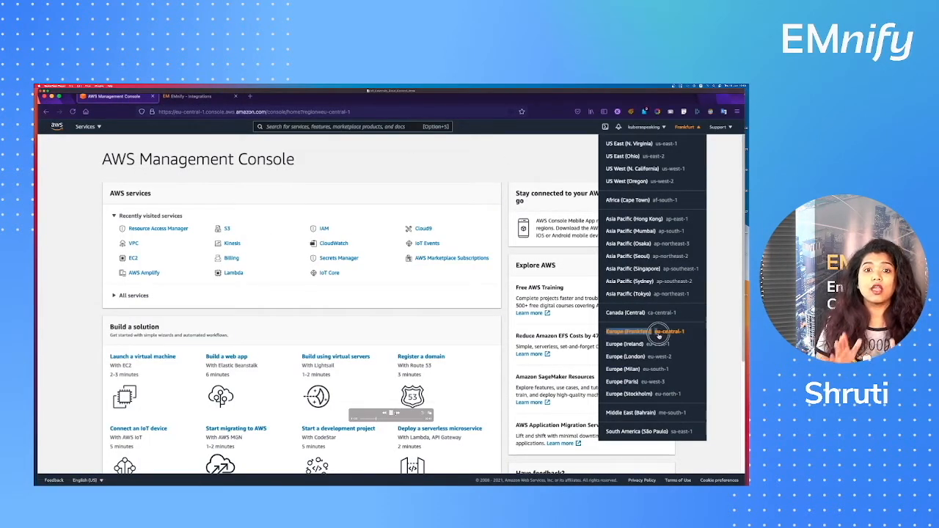
click(645, 127)
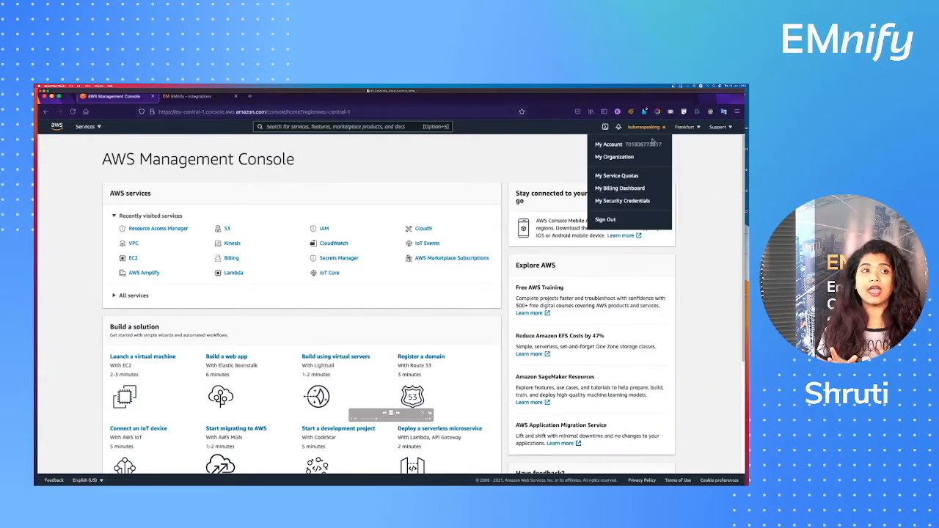
double_click(633, 145)
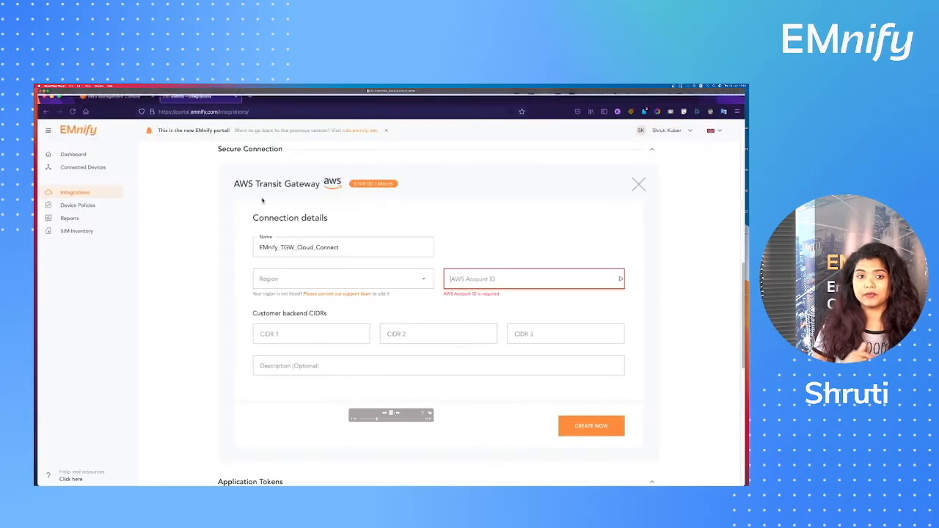
text(701806775817)
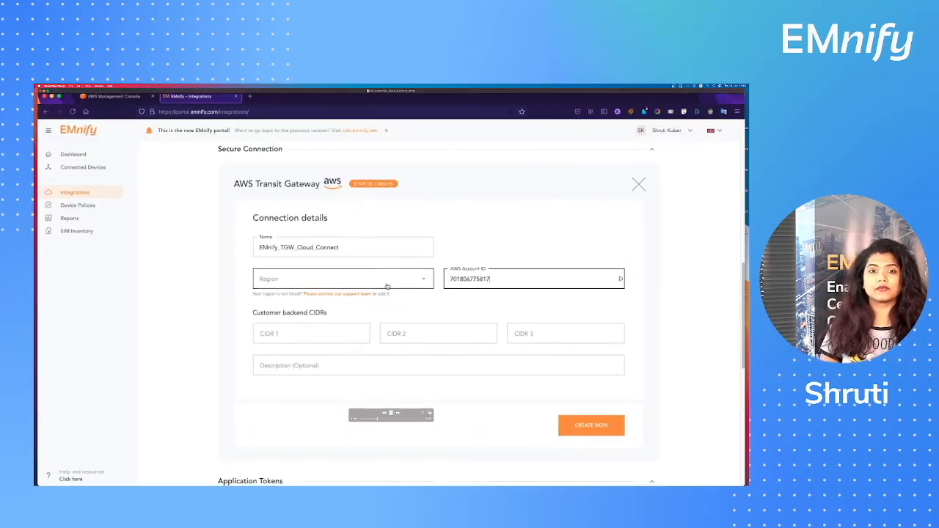
click(343, 278)
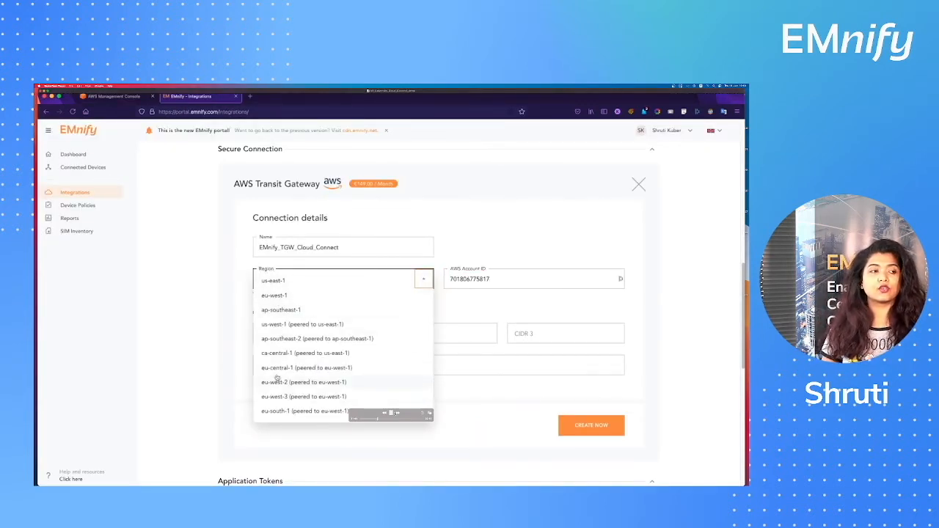
click(307, 367)
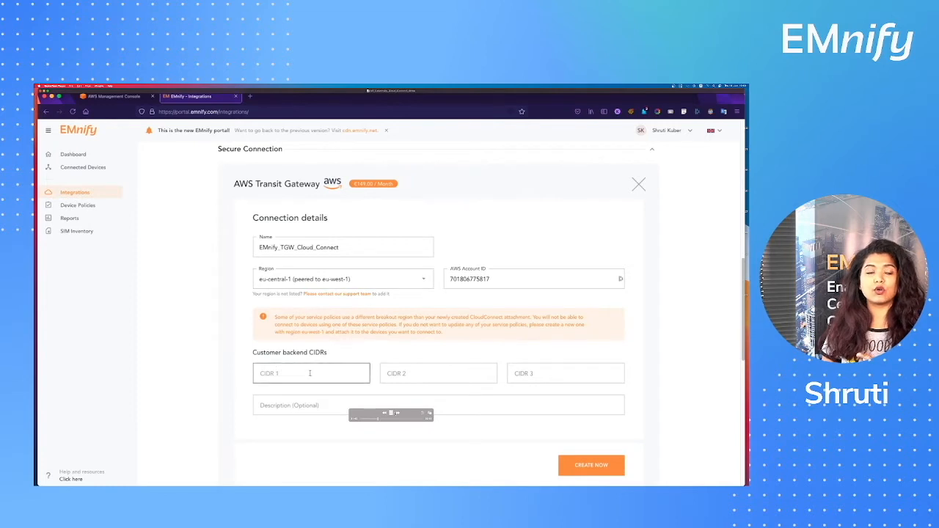
click(311, 373)
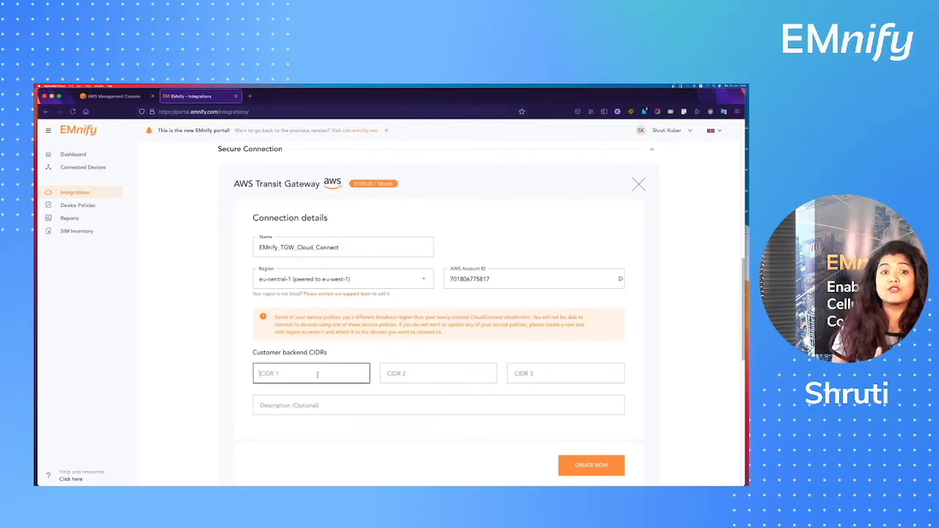
click(114, 96)
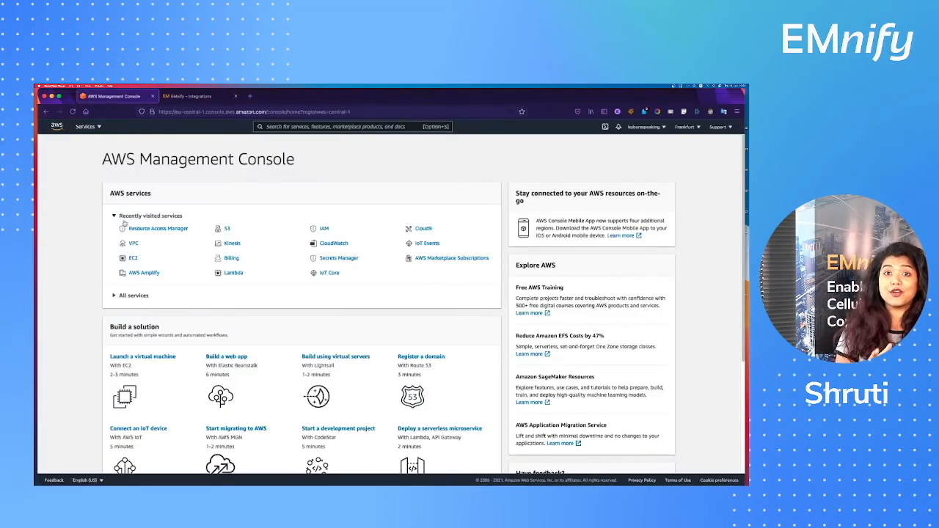
Look up subnet PMM_SUB's IPv4 CIDR 172.31.16.0/22 in VPC Subnets
click(134, 243)
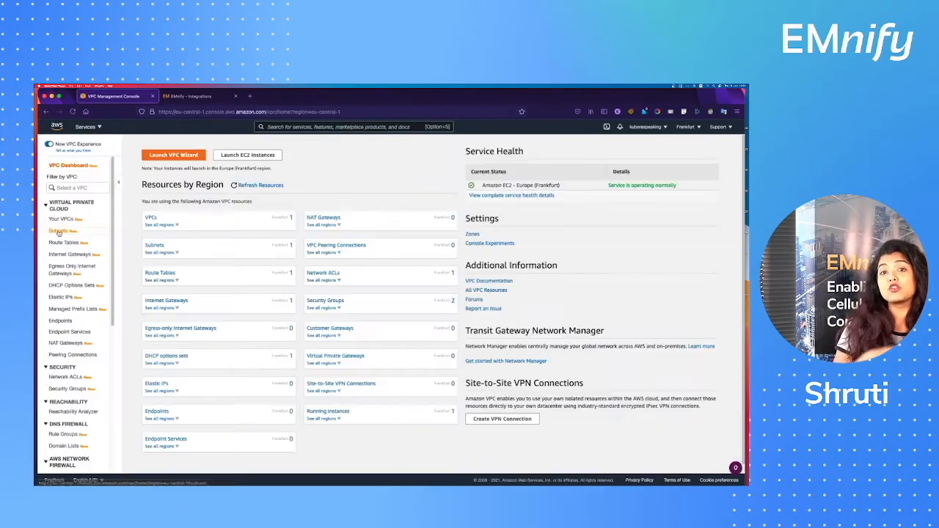
click(58, 231)
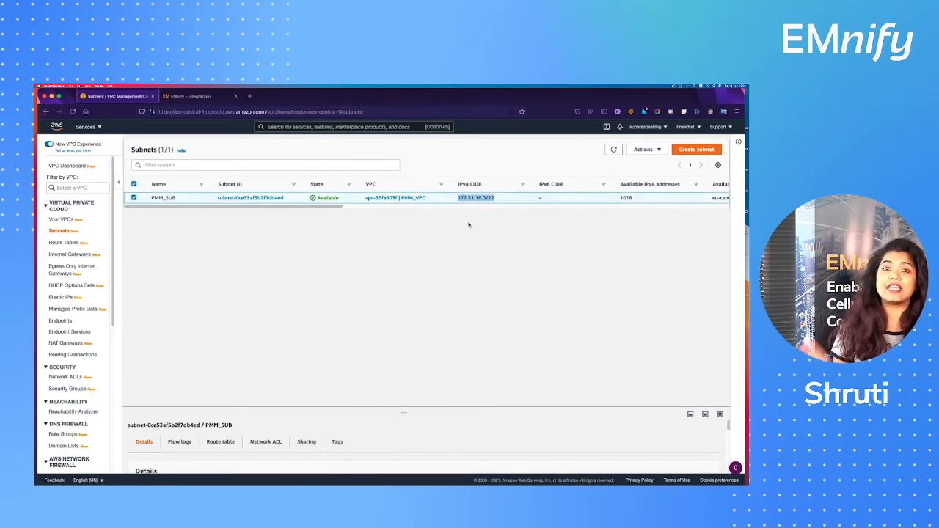
click(198, 96)
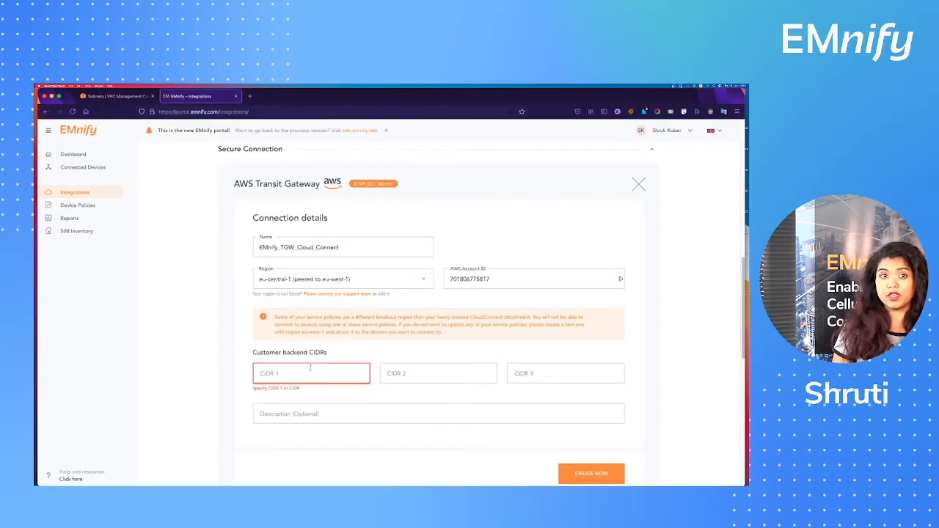
Enter backend CIDR 172.31.16.0/22 and confirm creating the connection
text(172.31.16.0/22)
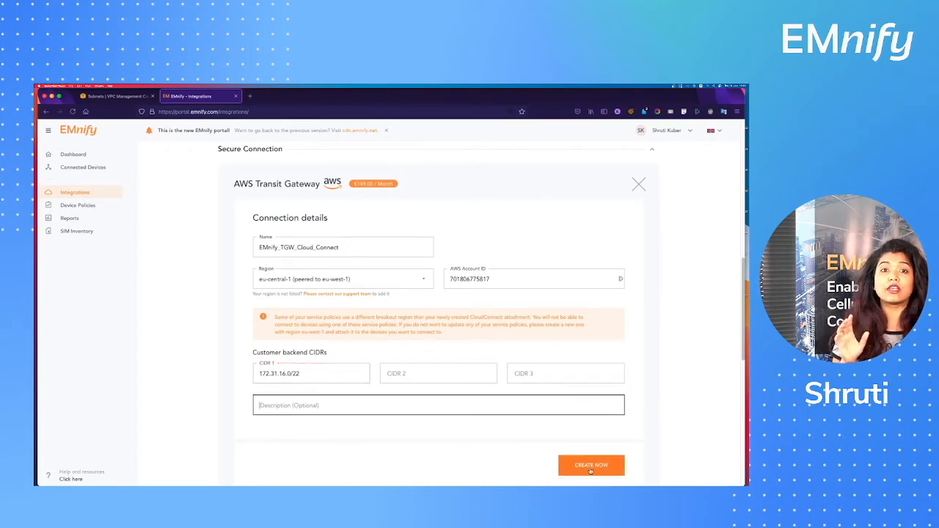
click(591, 466)
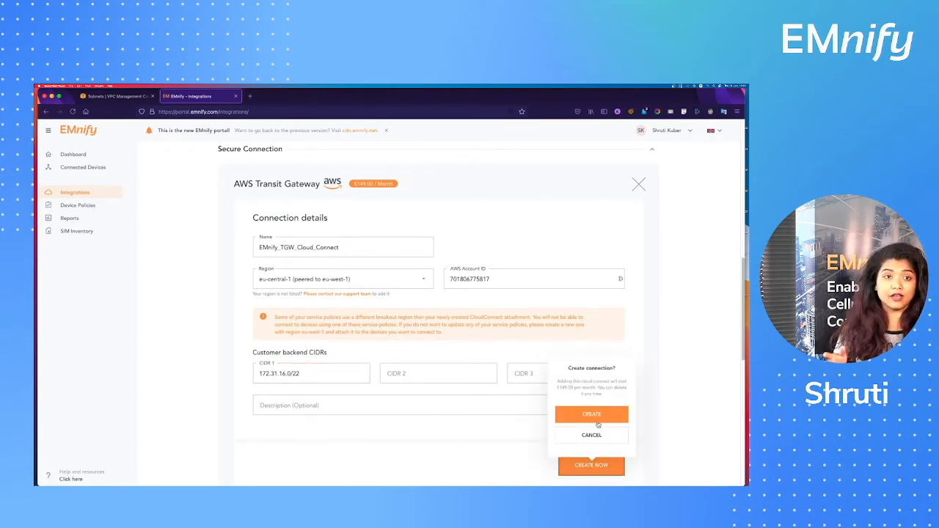
click(591, 415)
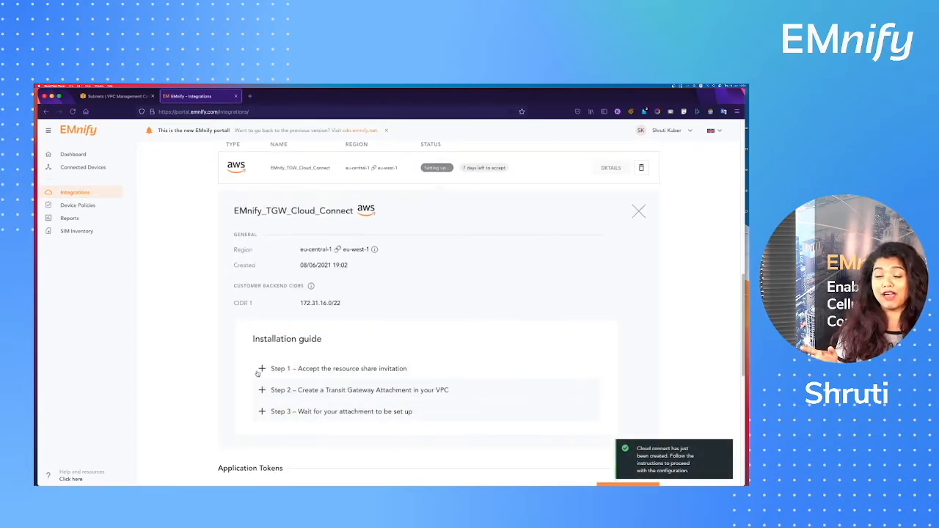
click(262, 369)
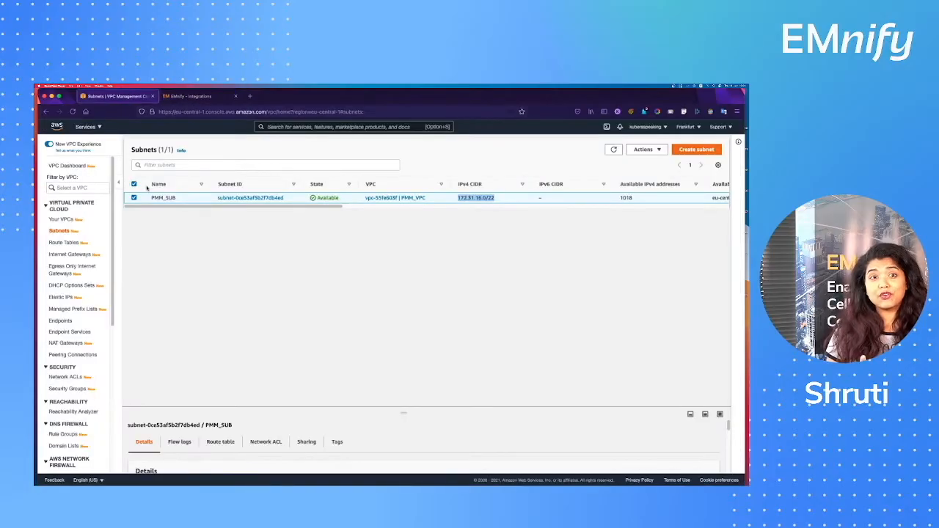
Accept the pending emnify transit gateway resource share in Resource Access Manager
click(85, 127)
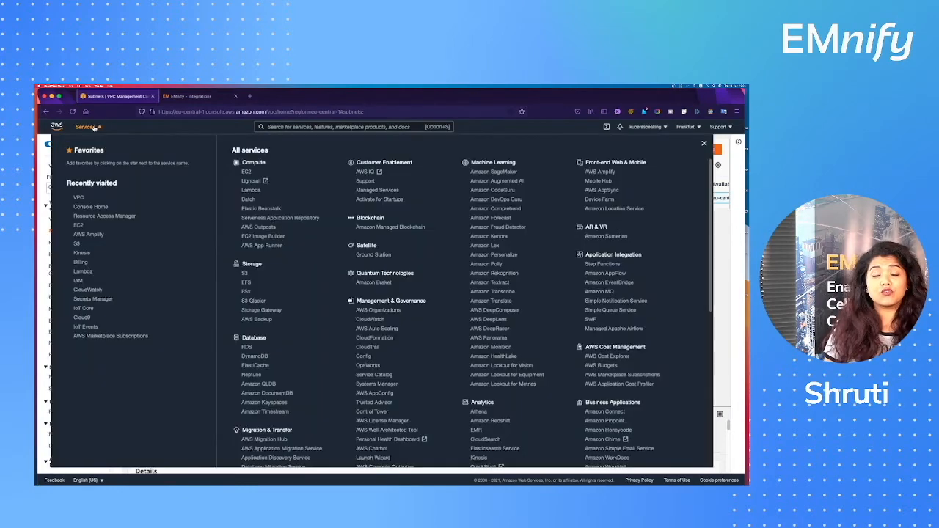
click(105, 216)
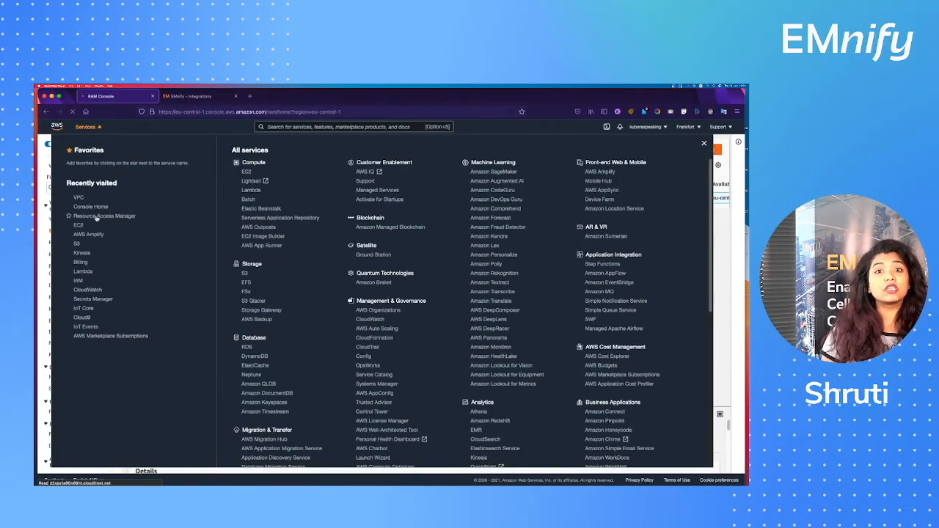
click(106, 216)
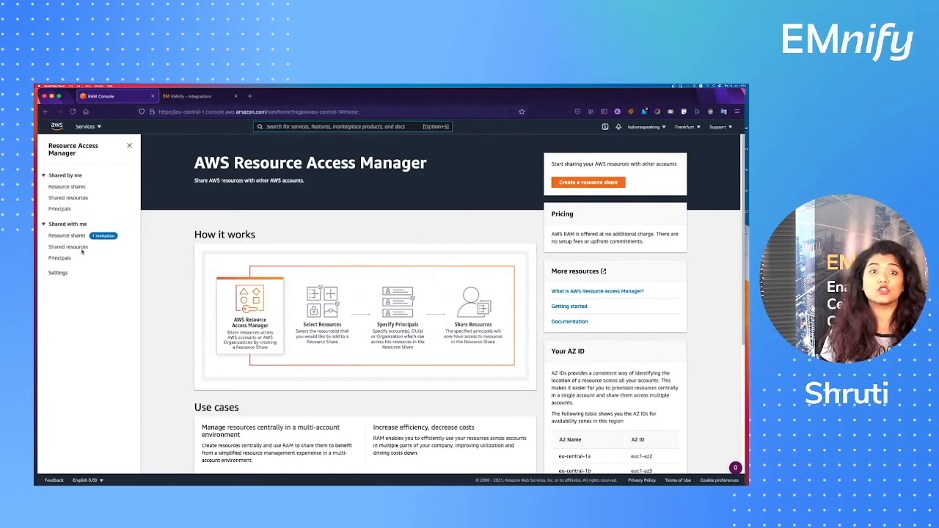
click(67, 235)
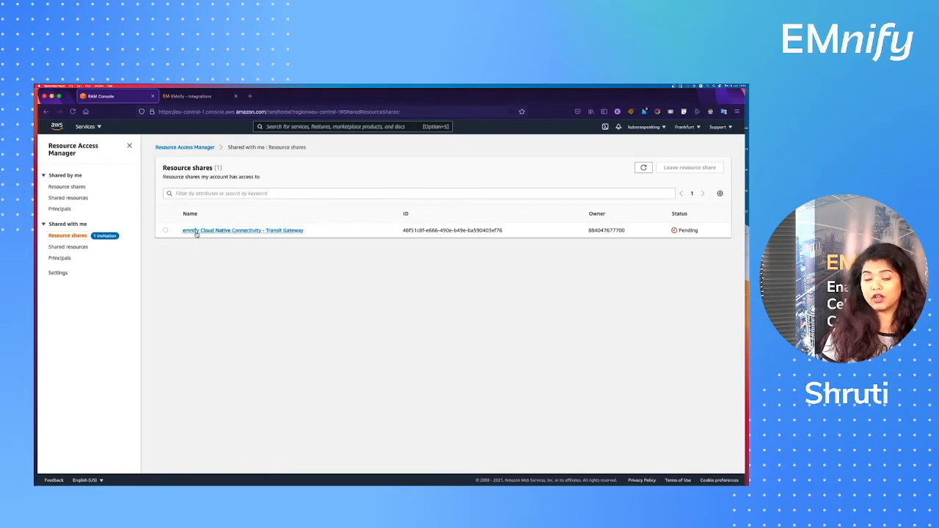
click(243, 230)
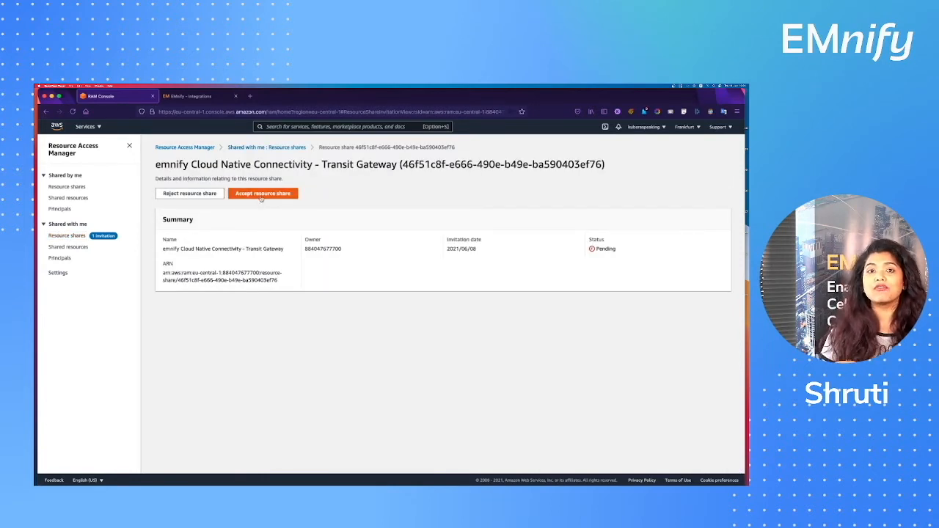
click(263, 193)
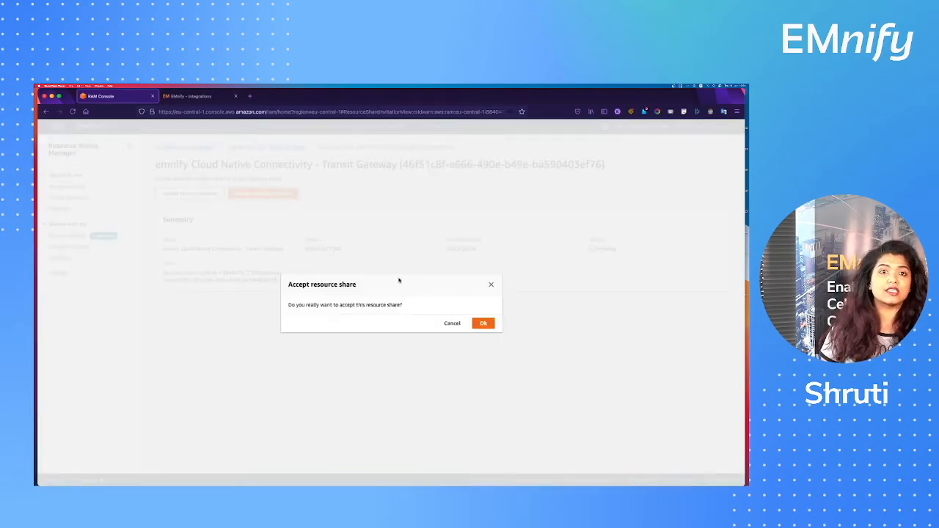
click(483, 323)
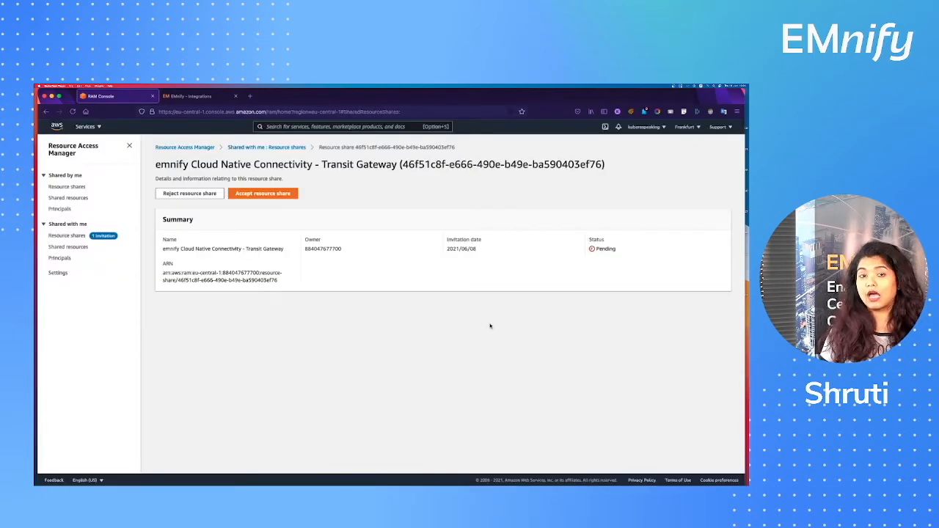
click(263, 193)
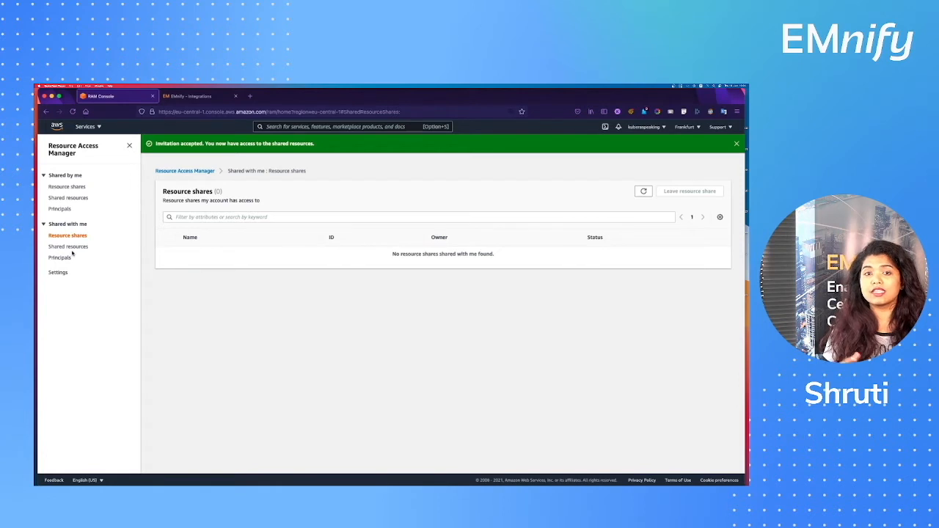
Review the shared resources, then go to VPC Transit Gateway Attachments
click(68, 246)
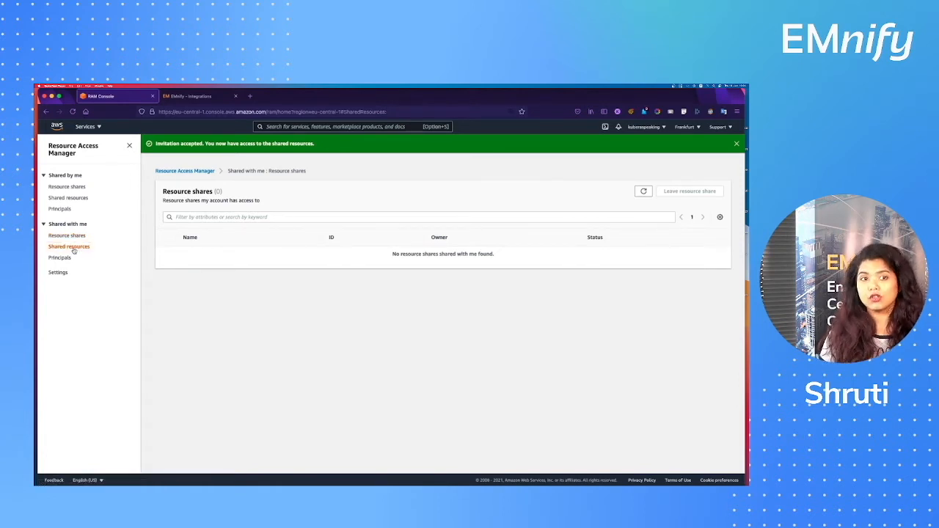
click(69, 247)
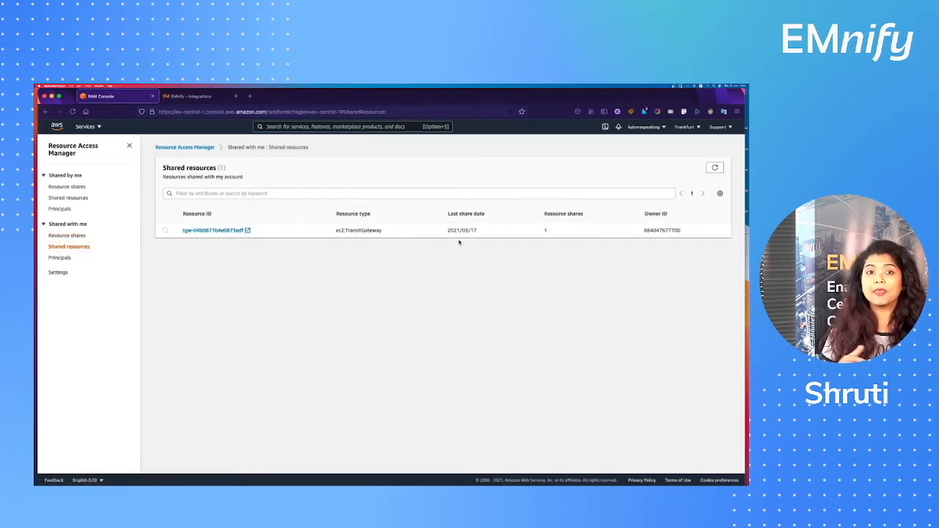
mouse_move(453, 239)
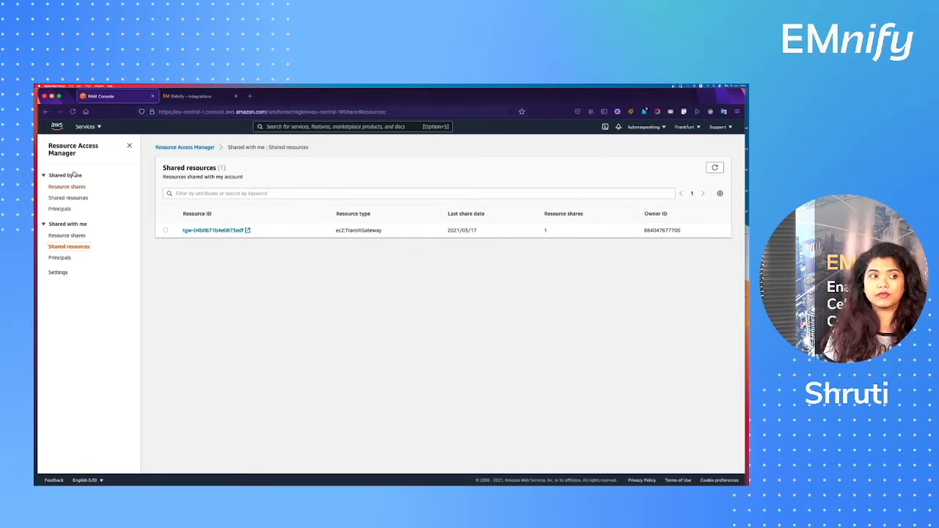
click(86, 126)
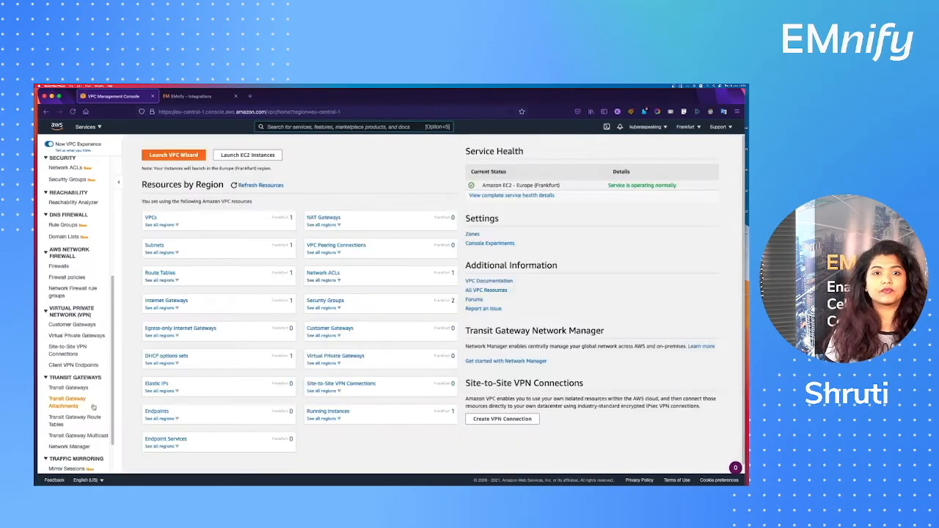
click(67, 402)
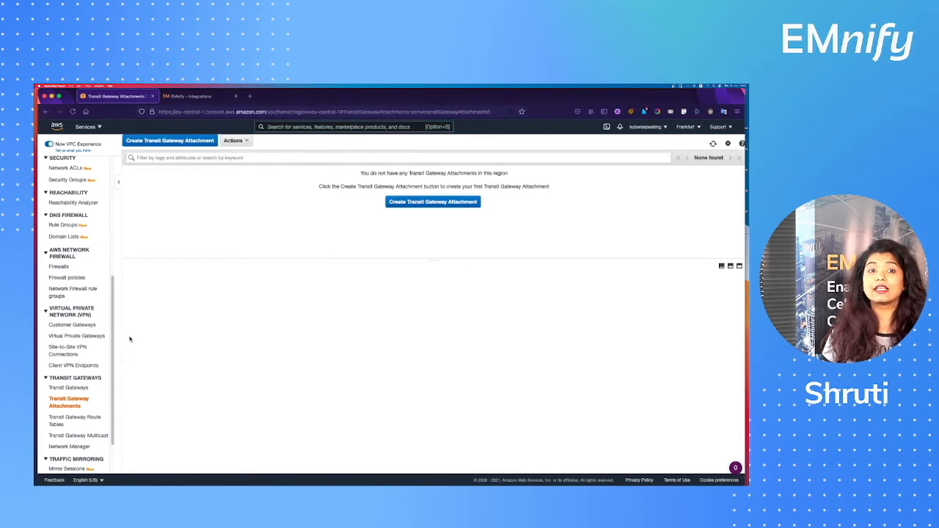
Create VPC attachment EM_TGW on tgw-04b0671b4e0873edf for PMM_VPC's subnet
click(432, 201)
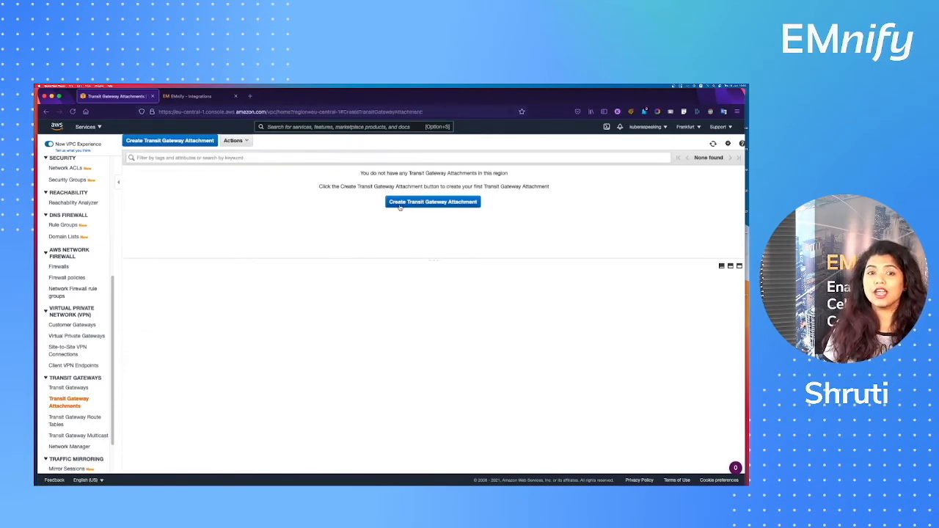
click(432, 201)
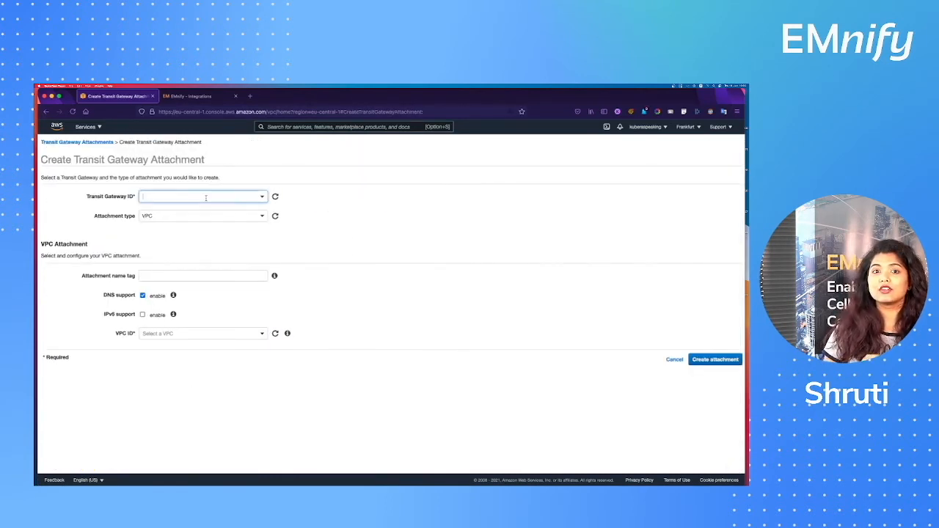
text(tgw-04b0671b4e0873edf)
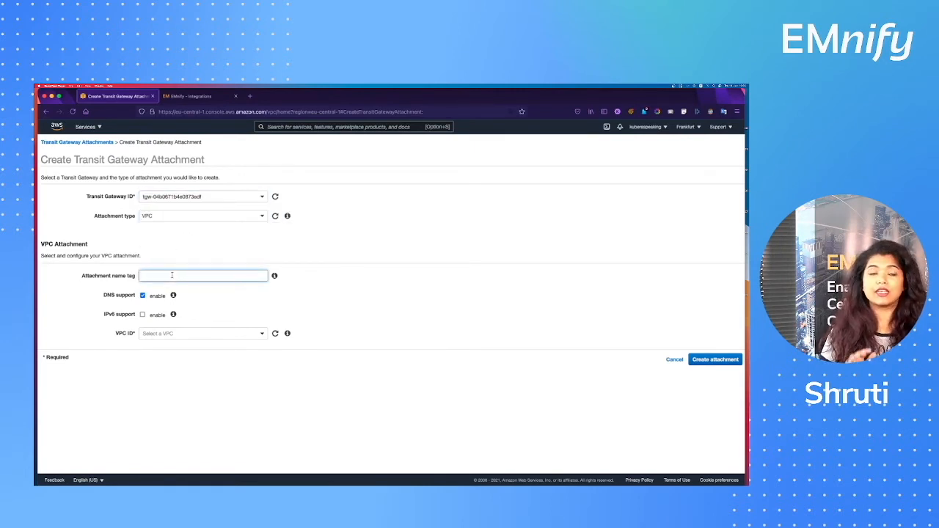
text(EM_TGW)
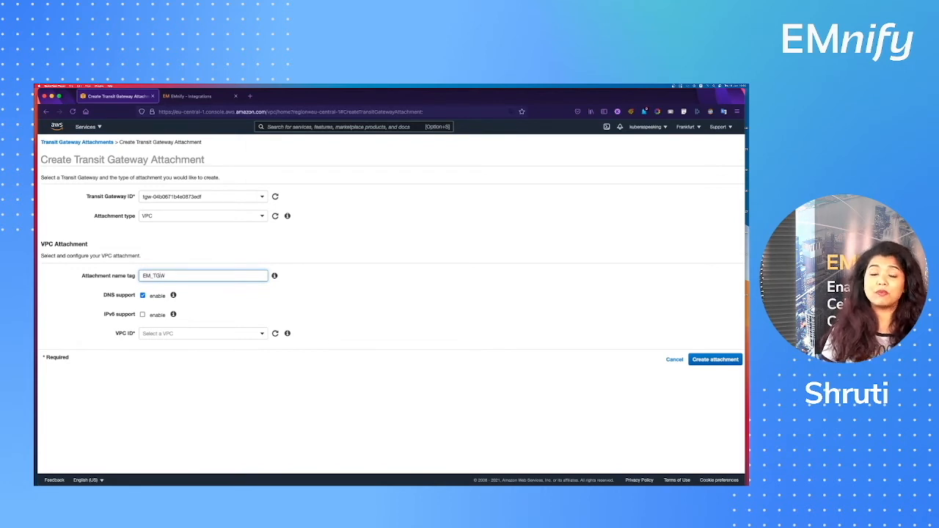
click(201, 334)
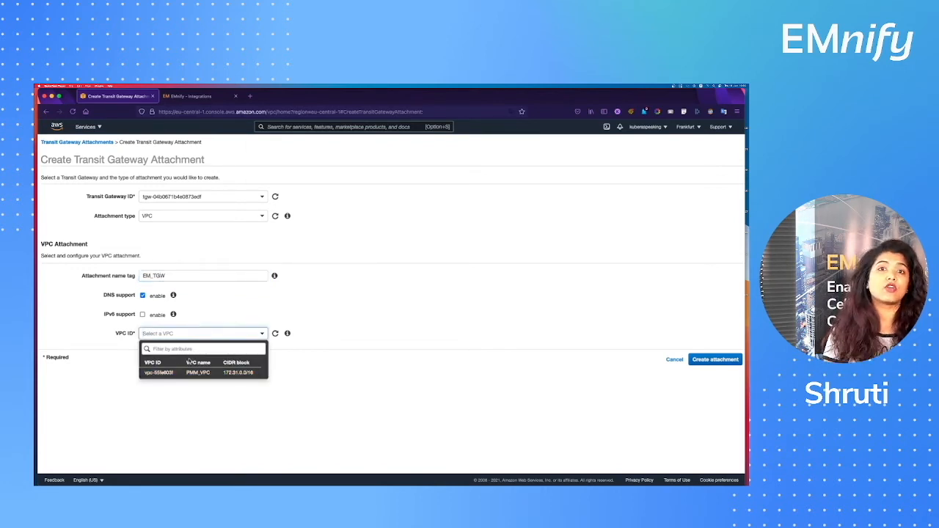
click(160, 373)
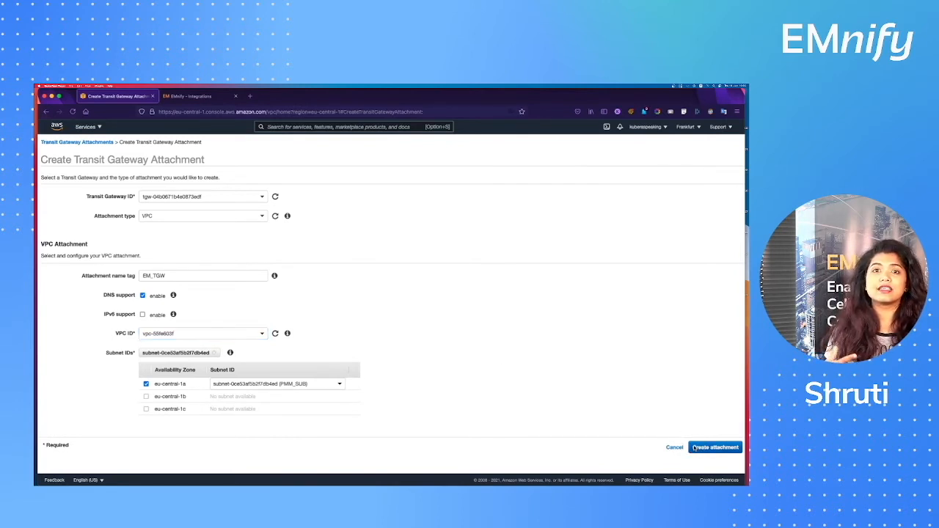
click(715, 447)
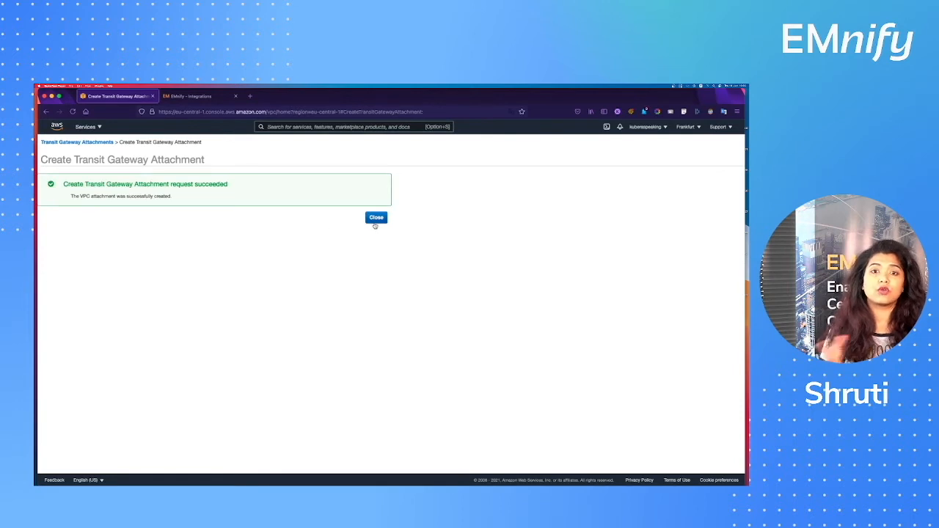
click(375, 218)
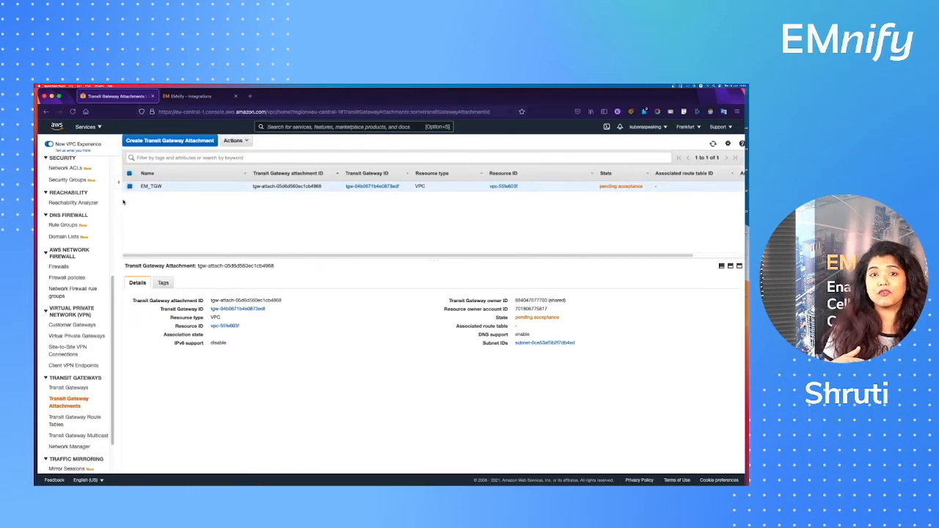
click(193, 97)
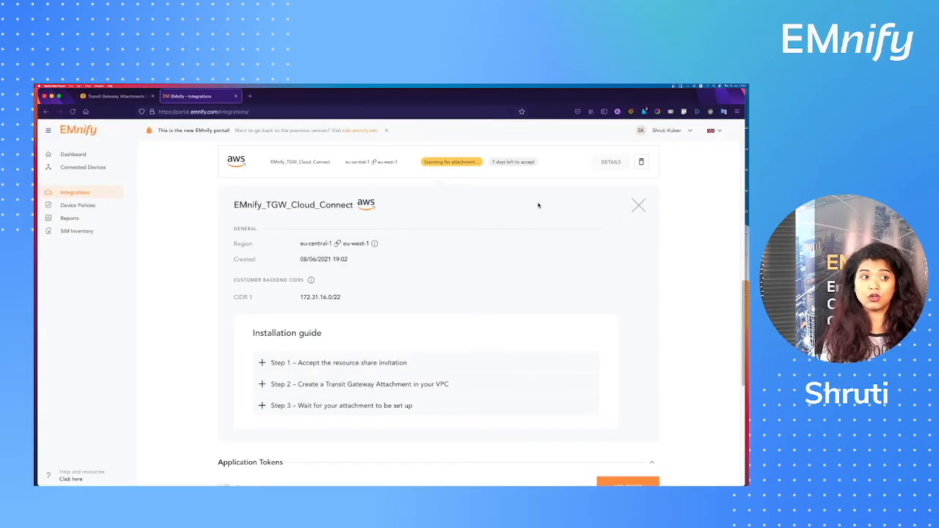
Close the connection details and verify EMnify_TGW_Cloud_Connect shows Connected
click(638, 204)
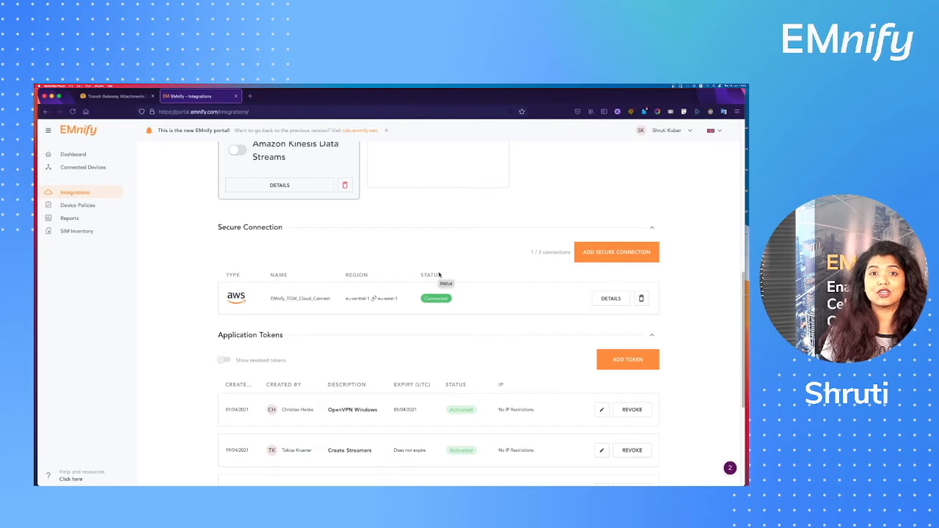
click(611, 298)
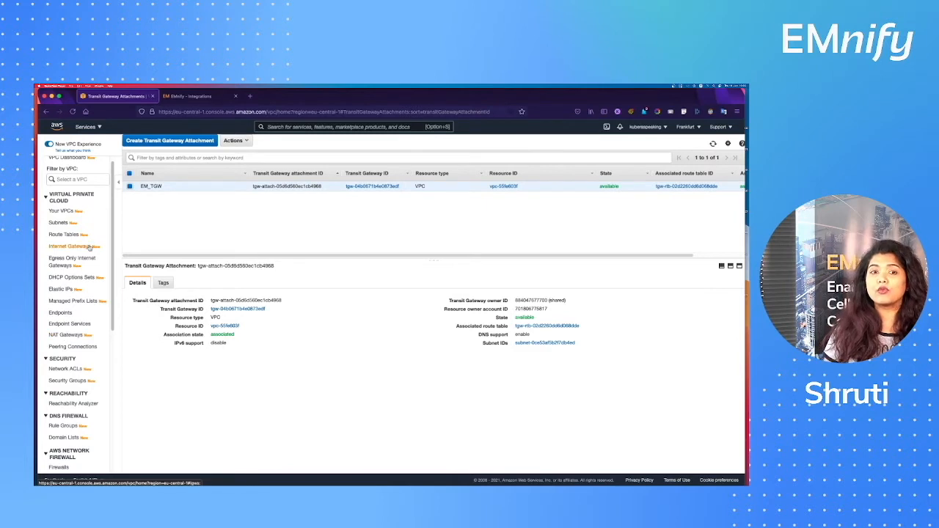
Open the PMM_RT route table's route editor, showing only the local 172.31.0.0/16 route, then return to EMnify Portal
click(65, 234)
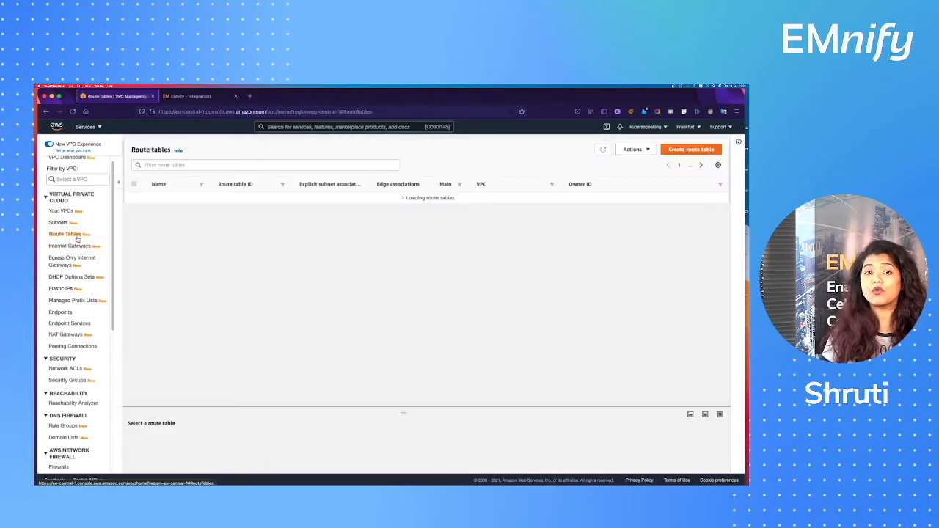
click(133, 197)
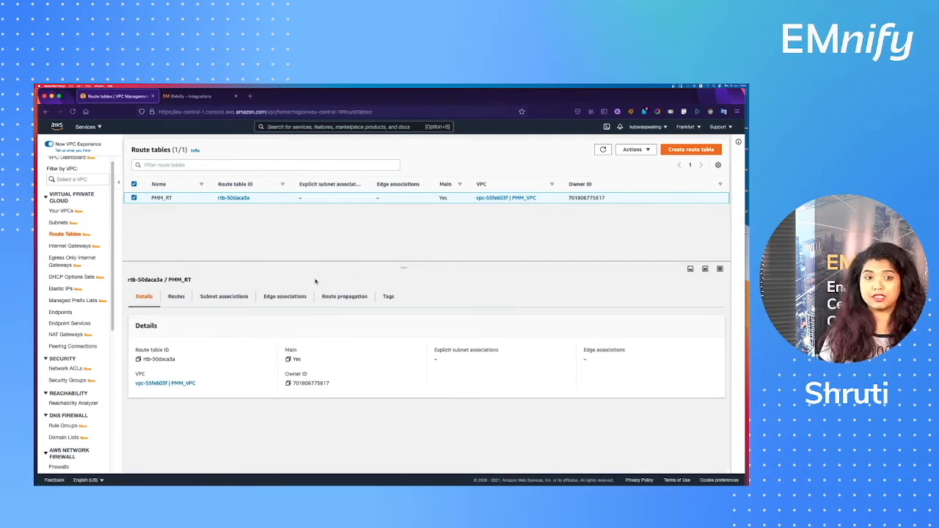
click(176, 297)
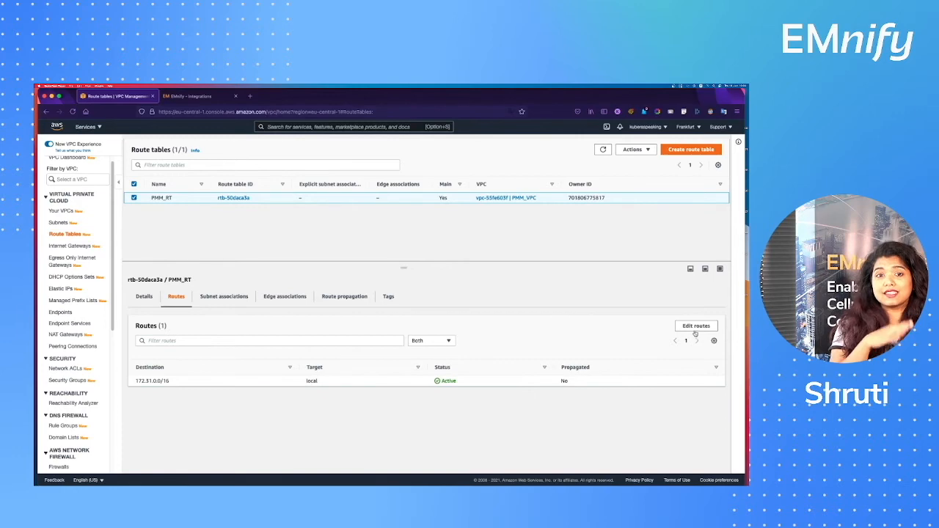
click(696, 326)
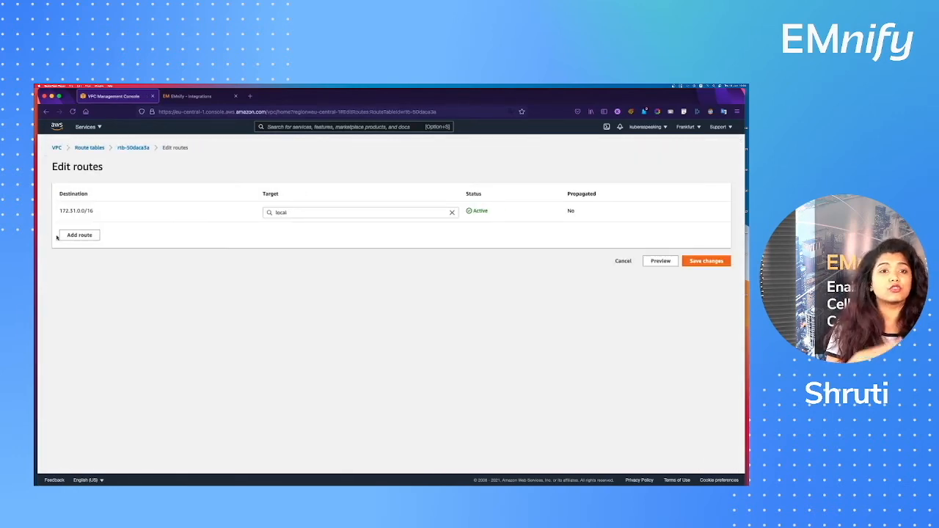
click(198, 97)
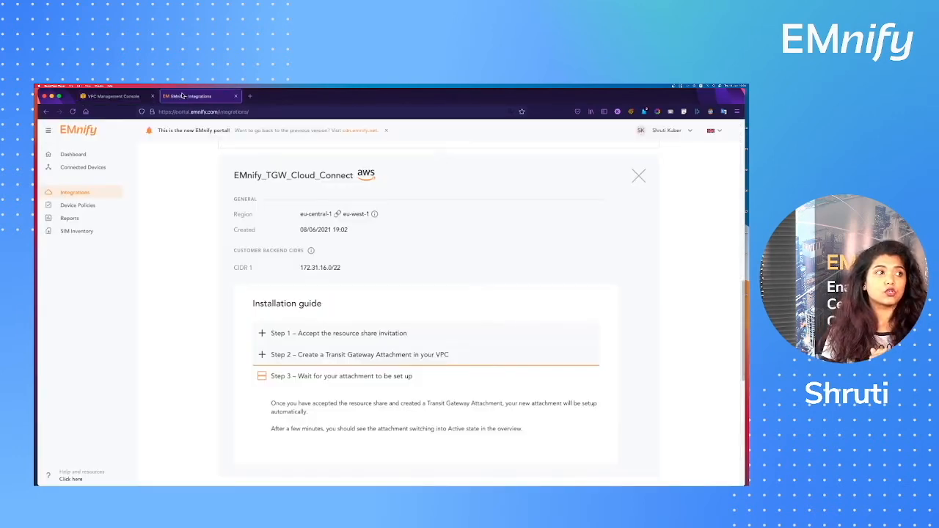
Filter Connected Devices by 'Rpi' and get RPI_SIXFAB2's IP address 10.196.67.12
click(637, 176)
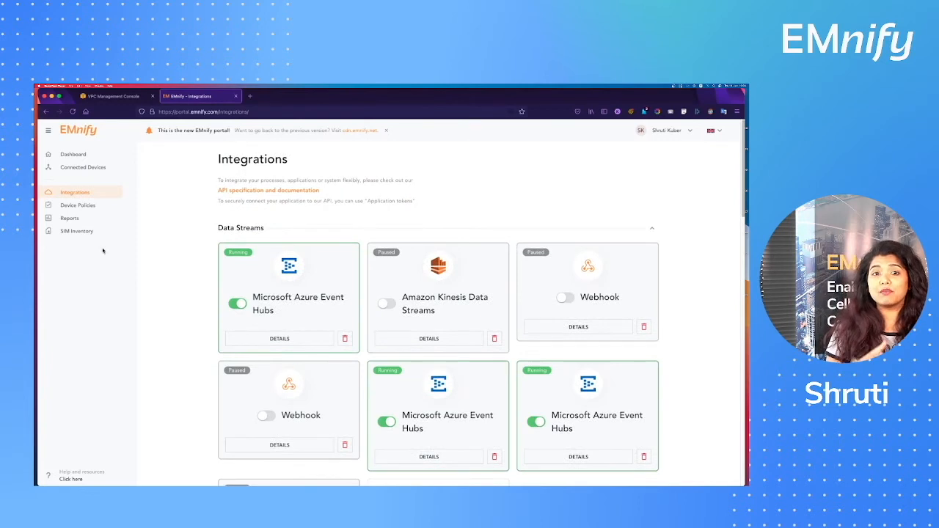
click(83, 167)
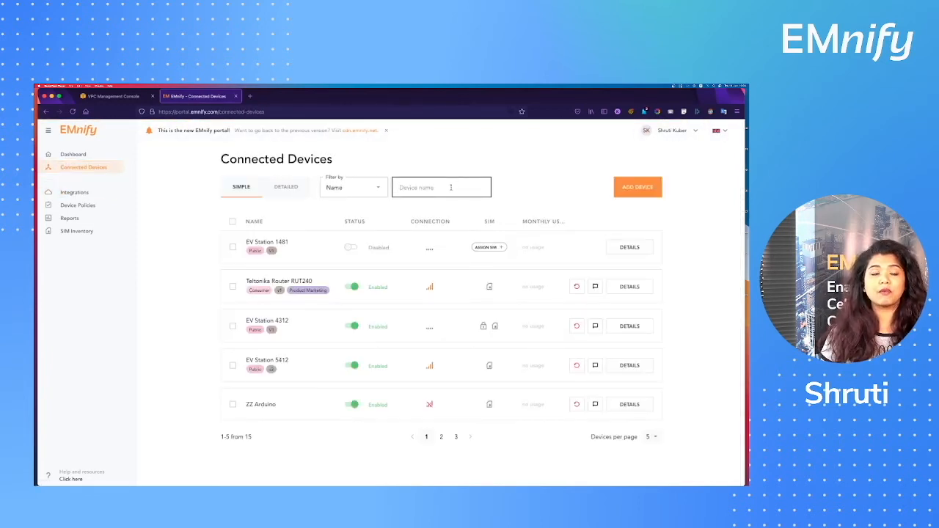
text(Rpi)
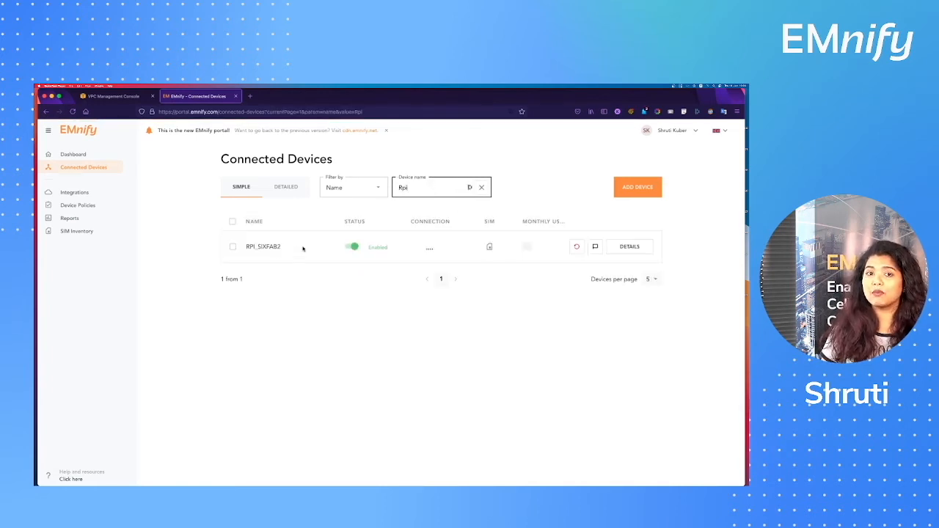
click(629, 246)
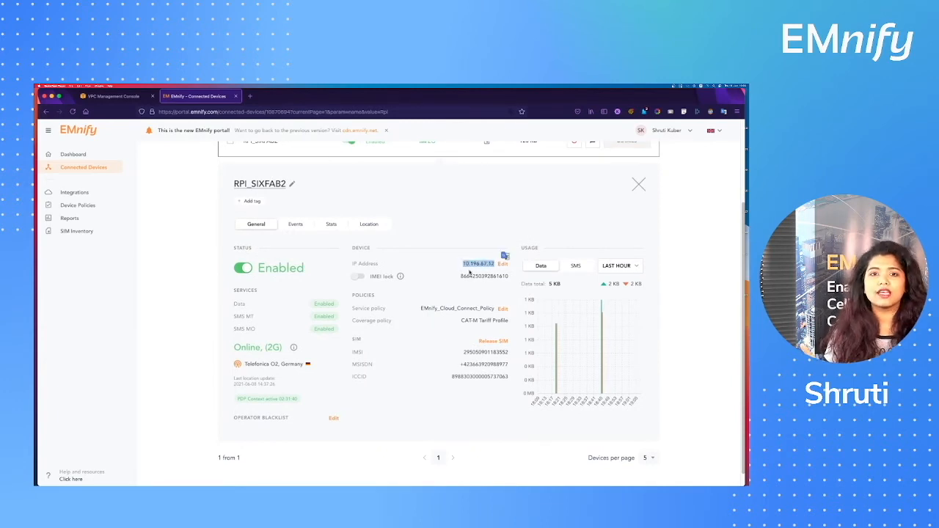
click(114, 96)
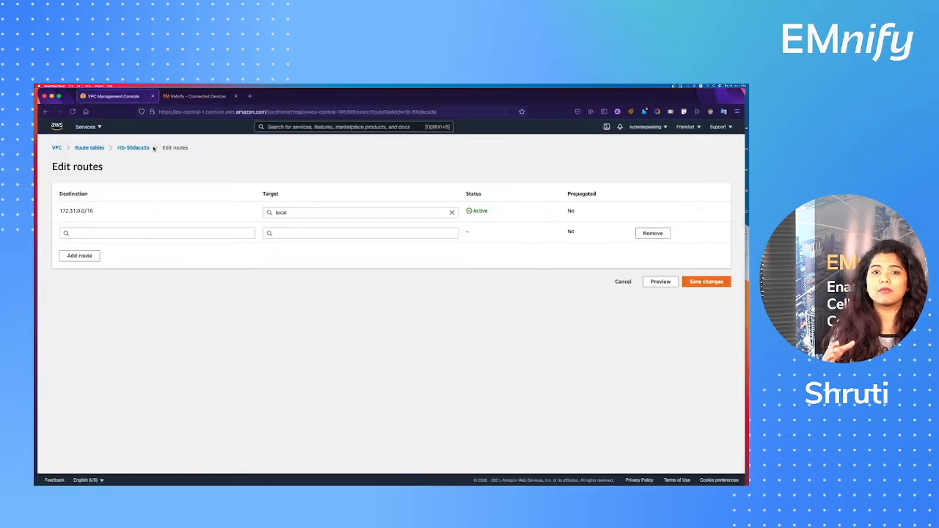
Add and save a PMM_RT route sending 10.192.0.0/12 to the EM_TGW transit gateway
click(156, 233)
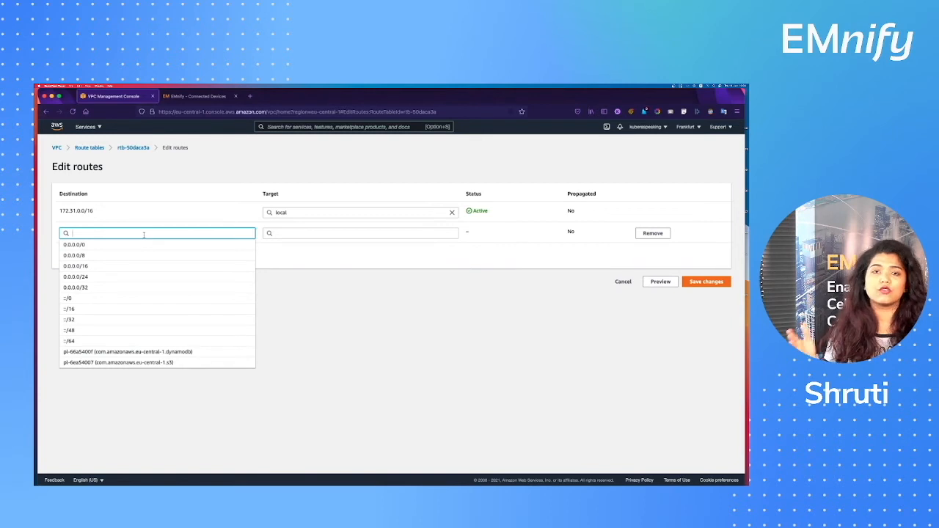
text(10.192.0.0/12)
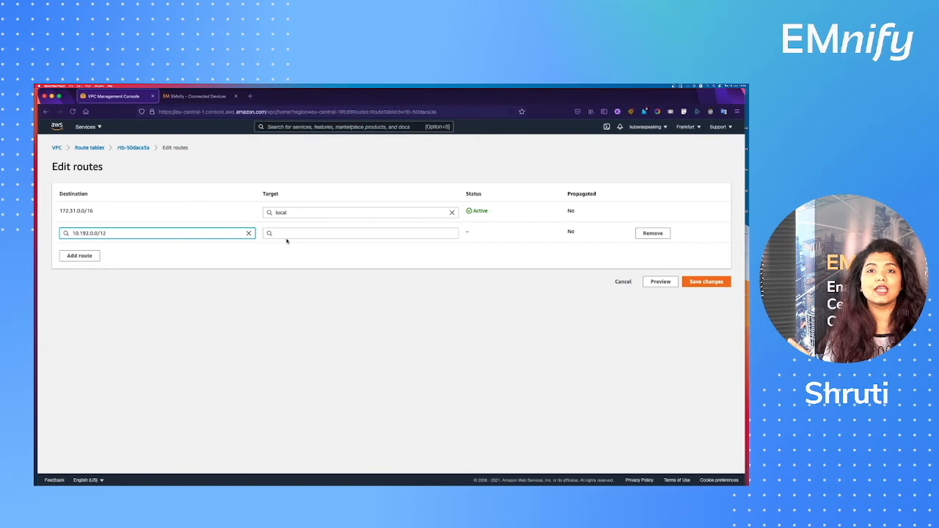
click(359, 233)
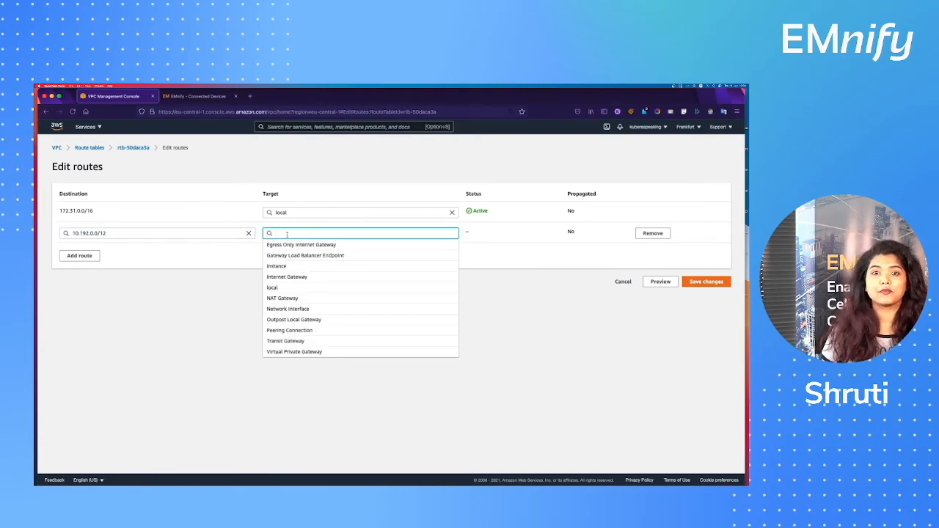
text(tran)
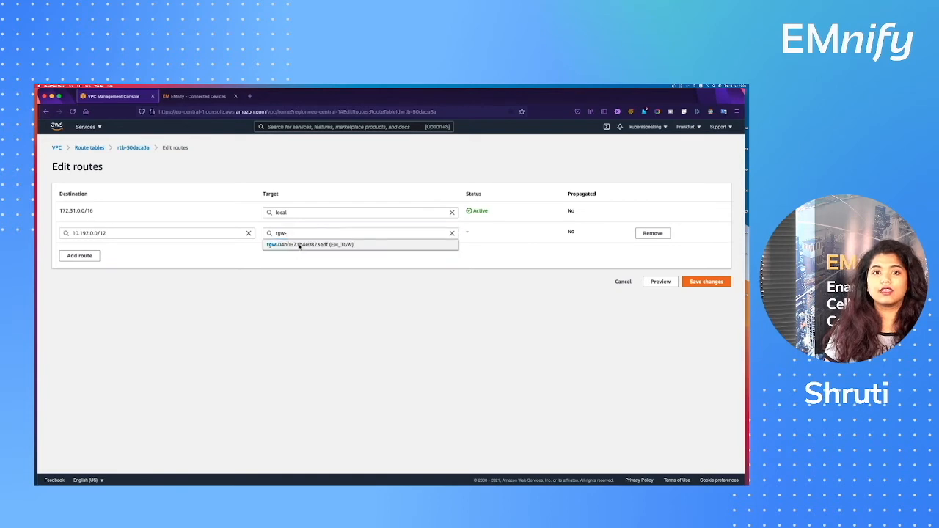
click(308, 244)
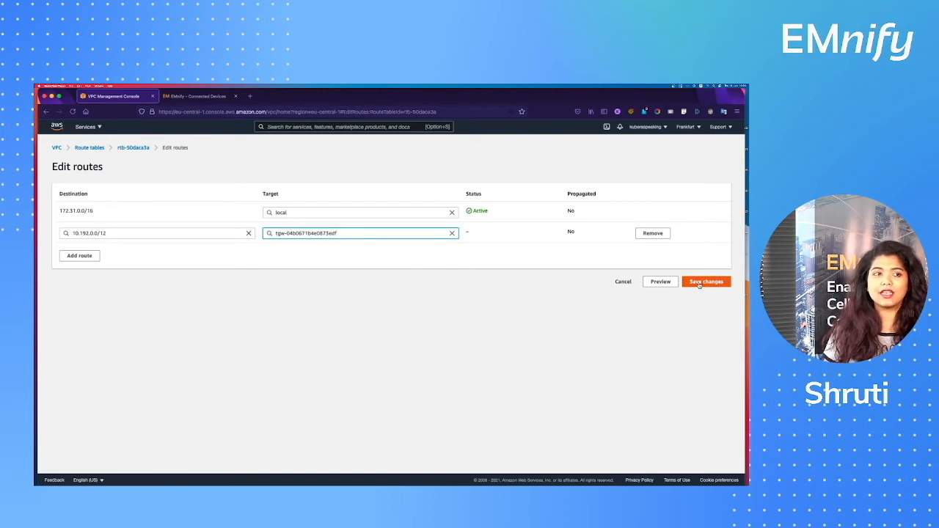
click(706, 281)
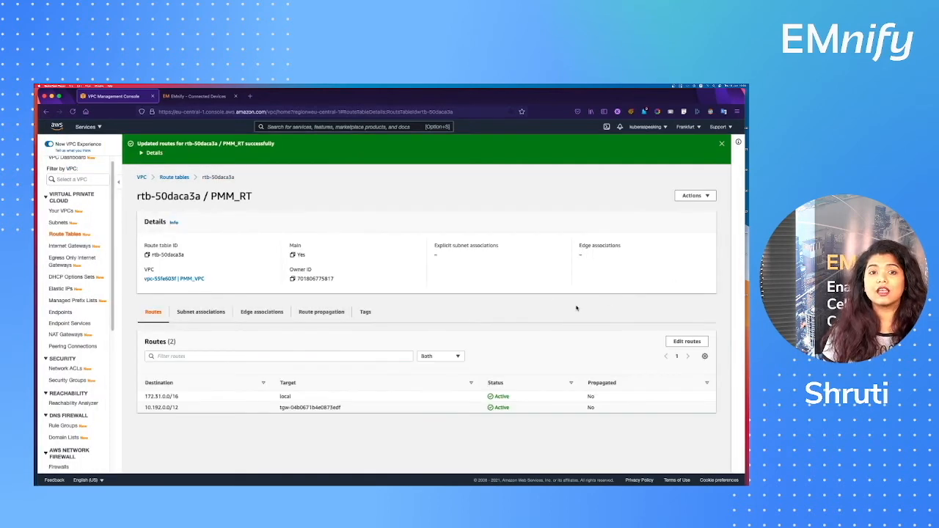
mouse_move(405, 402)
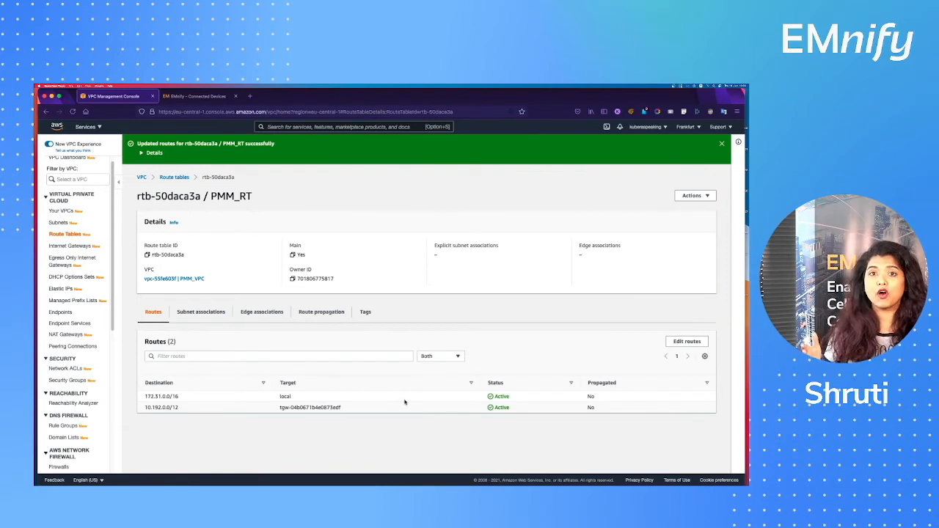
mouse_move(66, 380)
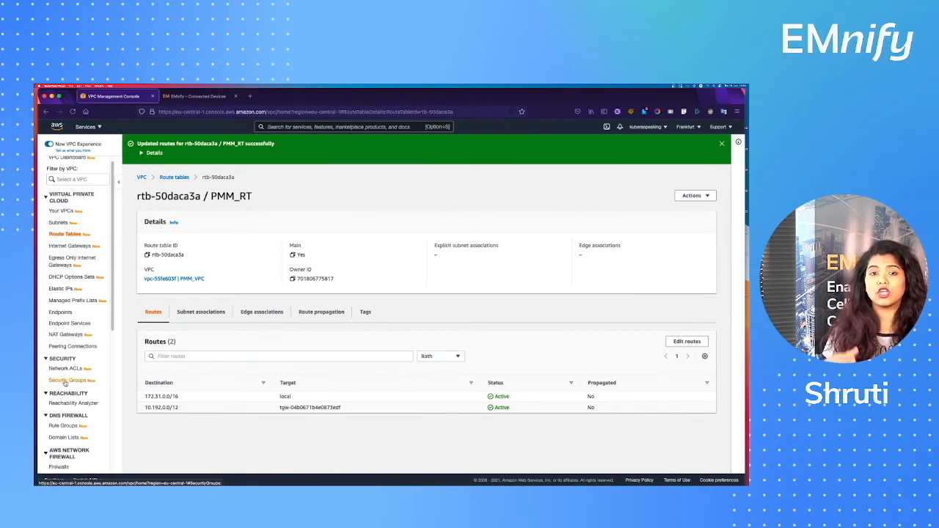
Add an All traffic inbound rule from 10.192.0.0/12 to launch-wizard-1, with a description
click(69, 380)
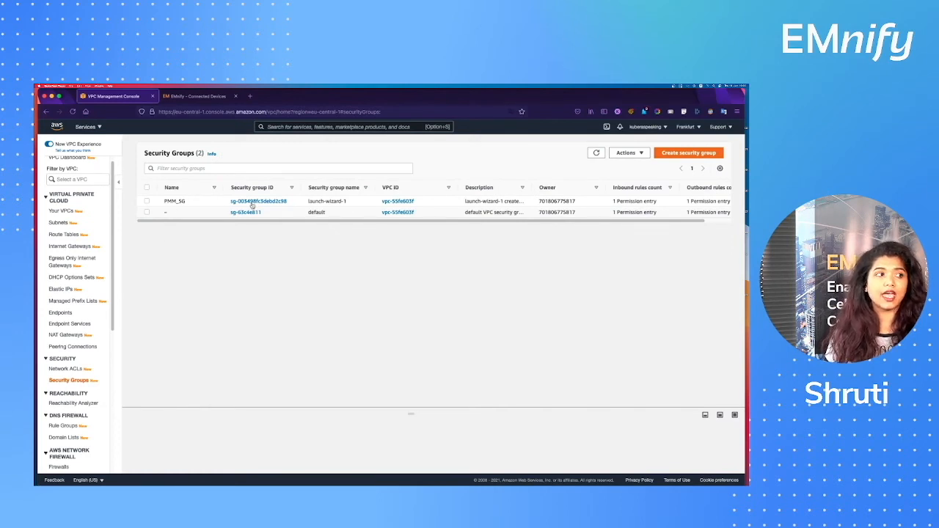
click(258, 201)
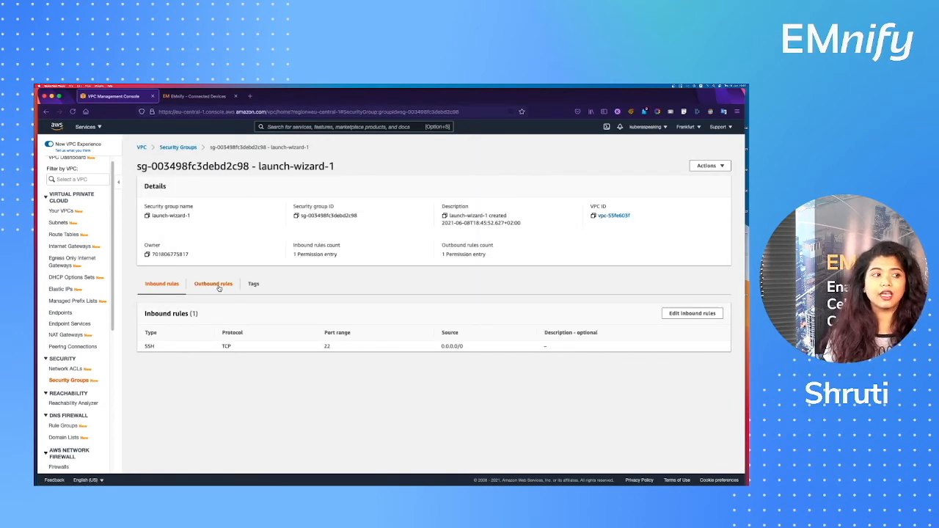
click(692, 313)
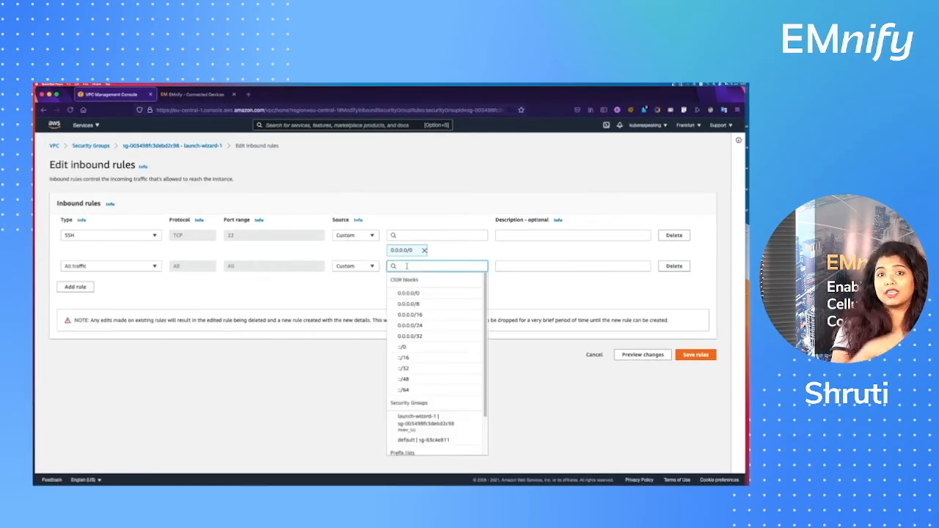
text(10.192.0.0/12)
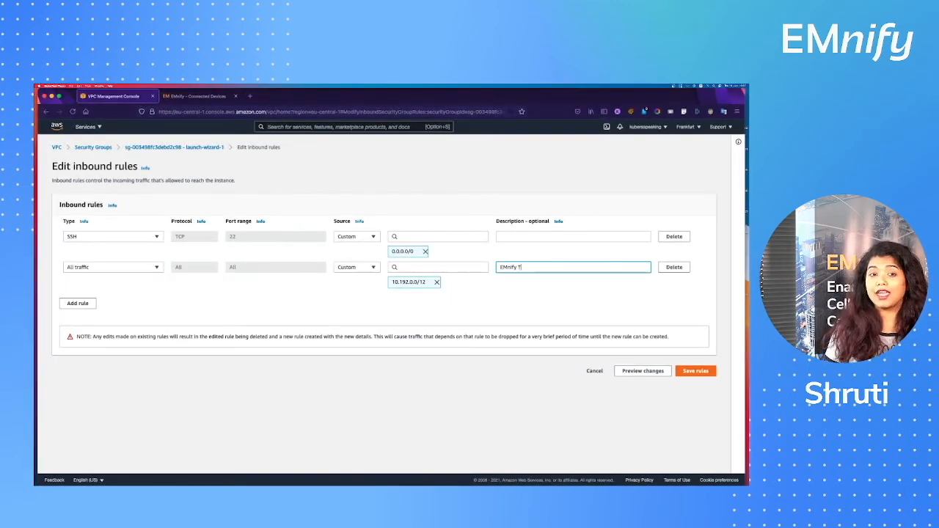
text(GW Inbo)
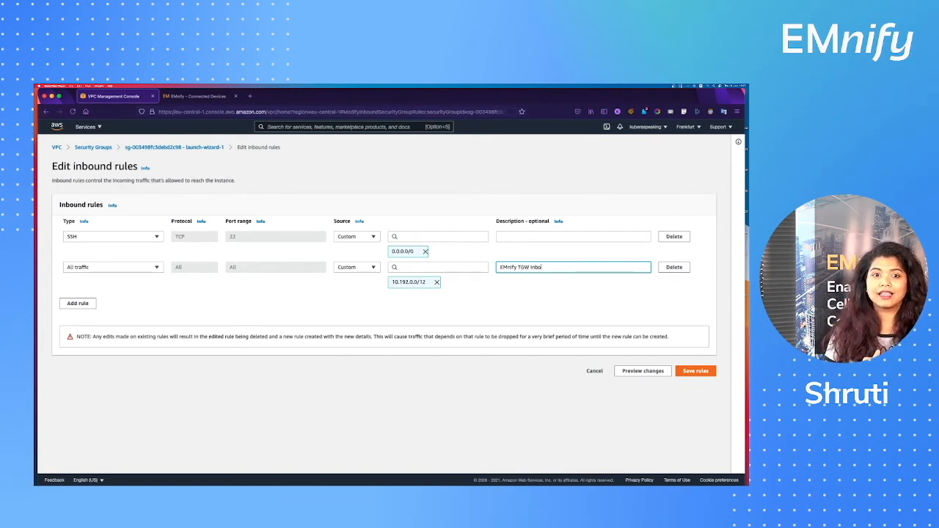
click(695, 371)
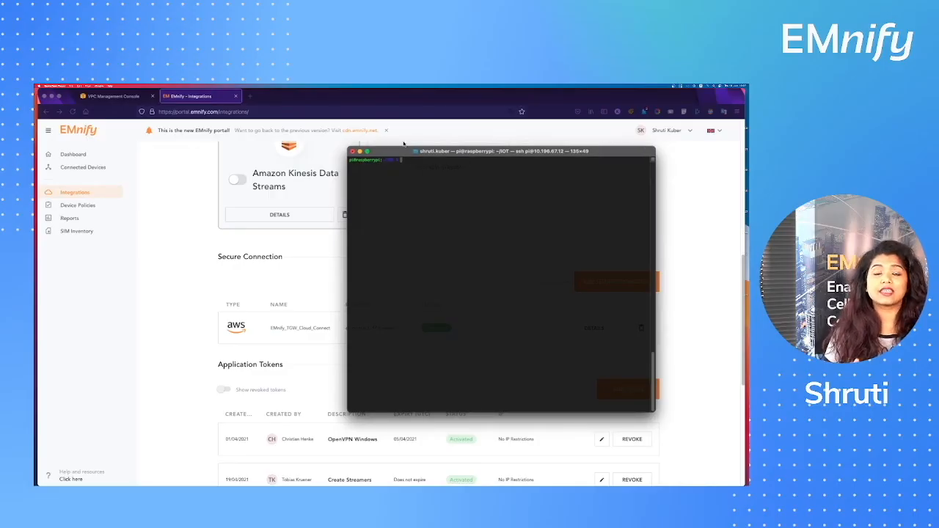
Find PMM_EC2's private IP 172.31.19.209 and type a ping to it in the Pi terminal
click(110, 96)
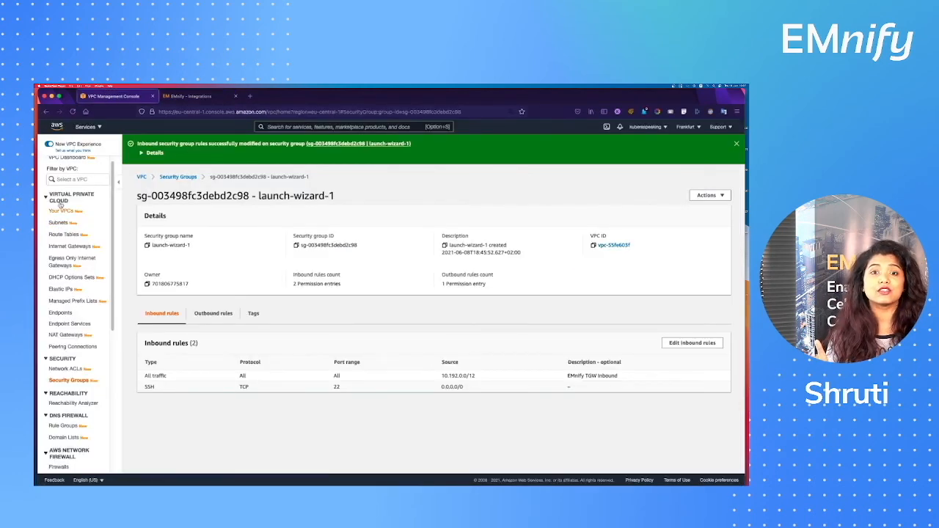
click(85, 126)
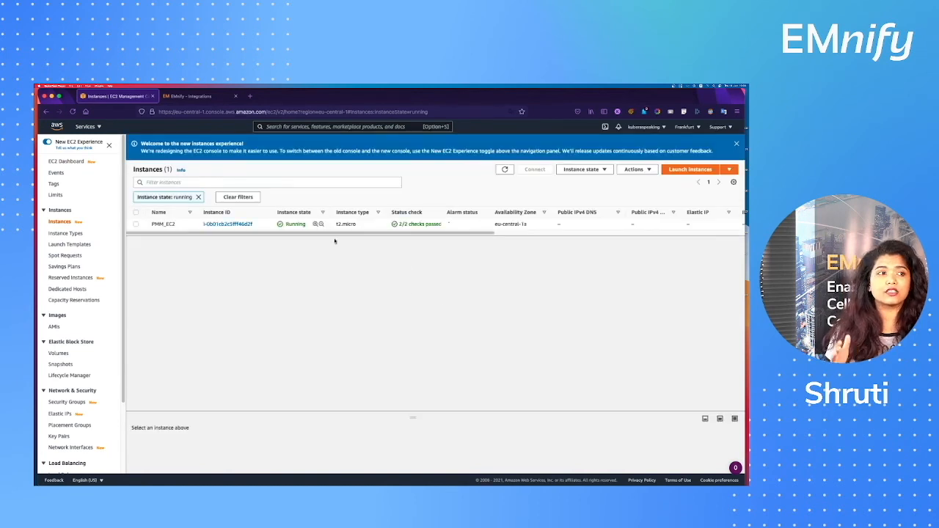
click(135, 224)
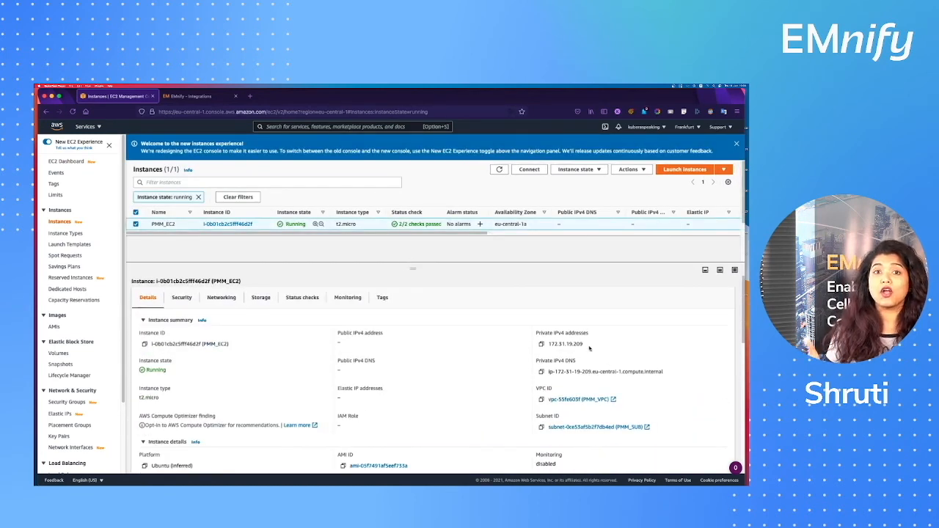
click(541, 344)
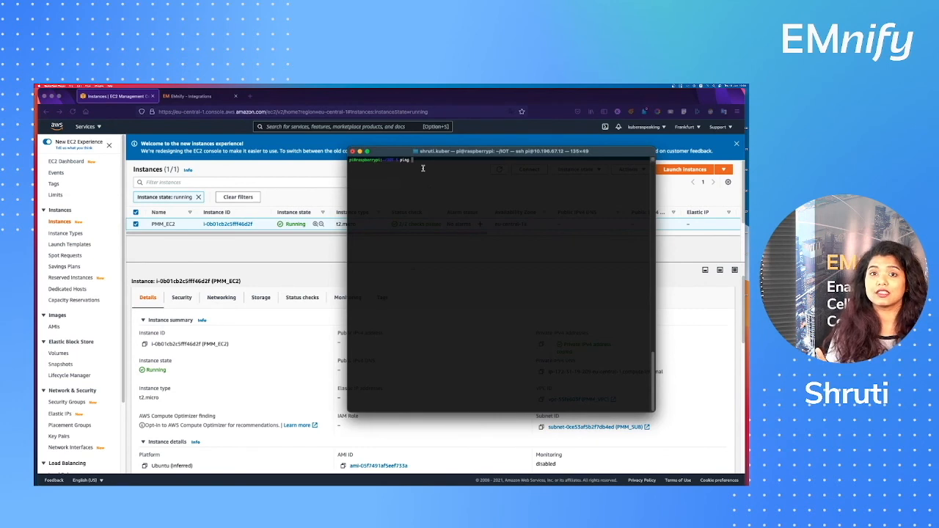
text(172.31.19.200)
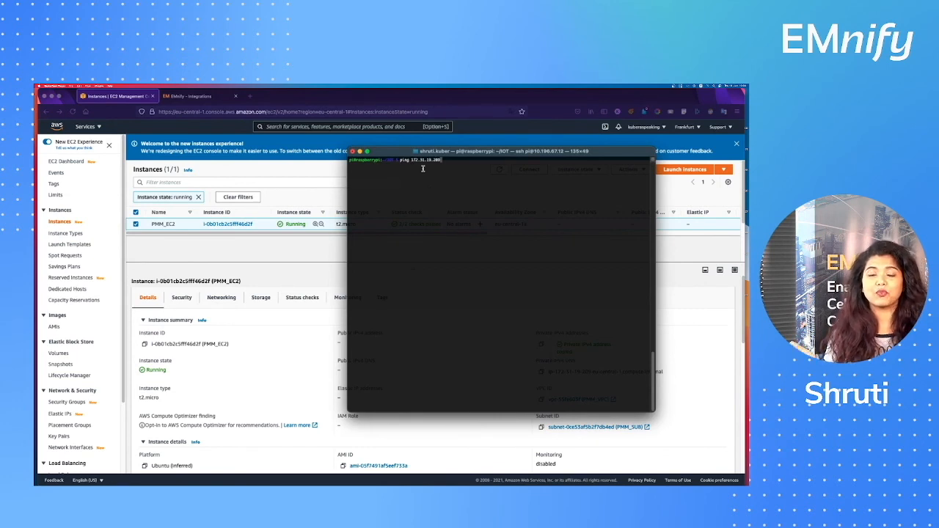